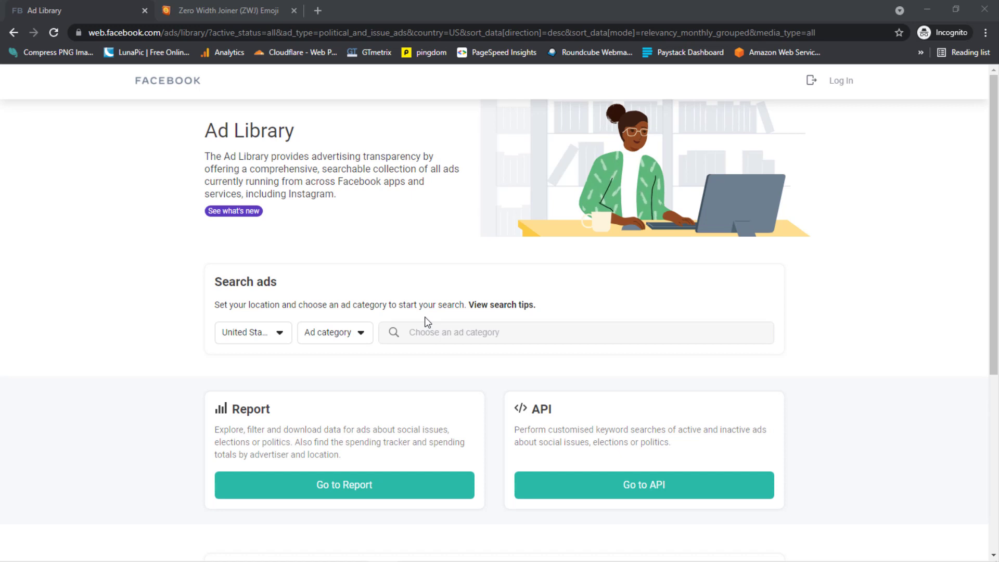
Expand the country list in the Search ads box, currently set to United States.
{"action": "scroll", "scroll_direction": "down", "scroll_amount": 3}
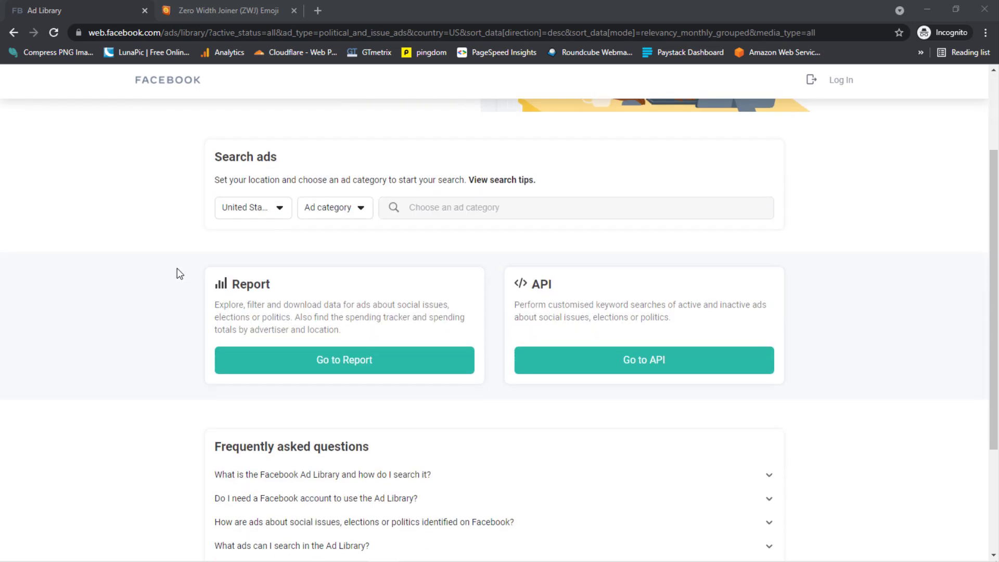
{"action": "scroll", "scroll_direction": "up", "scroll_amount": 3}
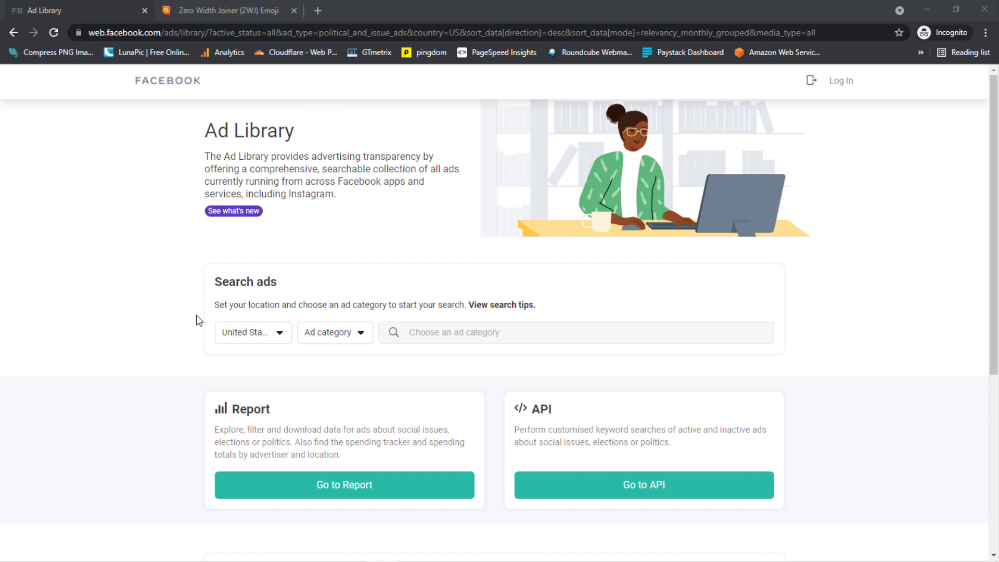
{"action": "mouse_move", "coordinate": [305, 344]}
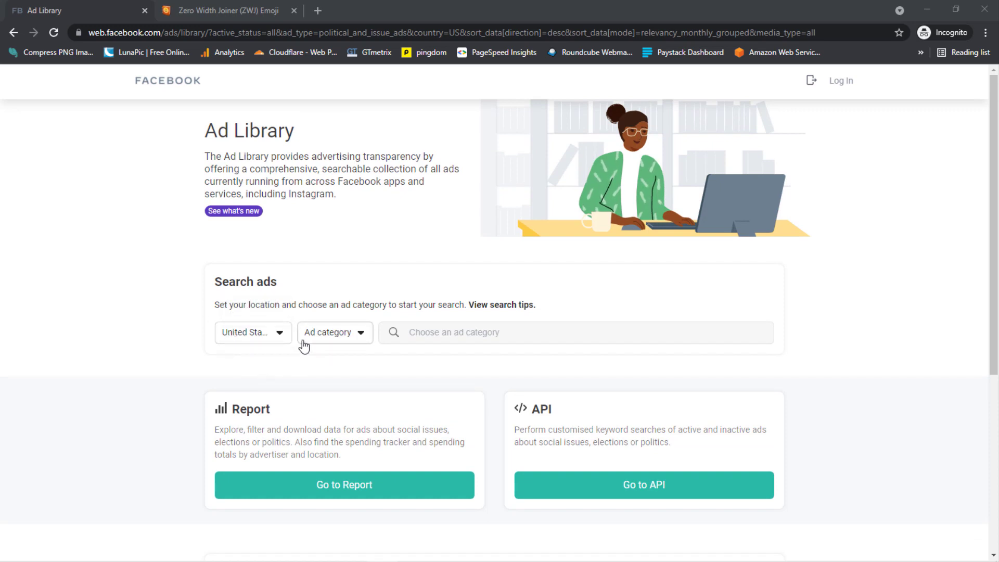
{"action": "mouse_move", "coordinate": [374, 369]}
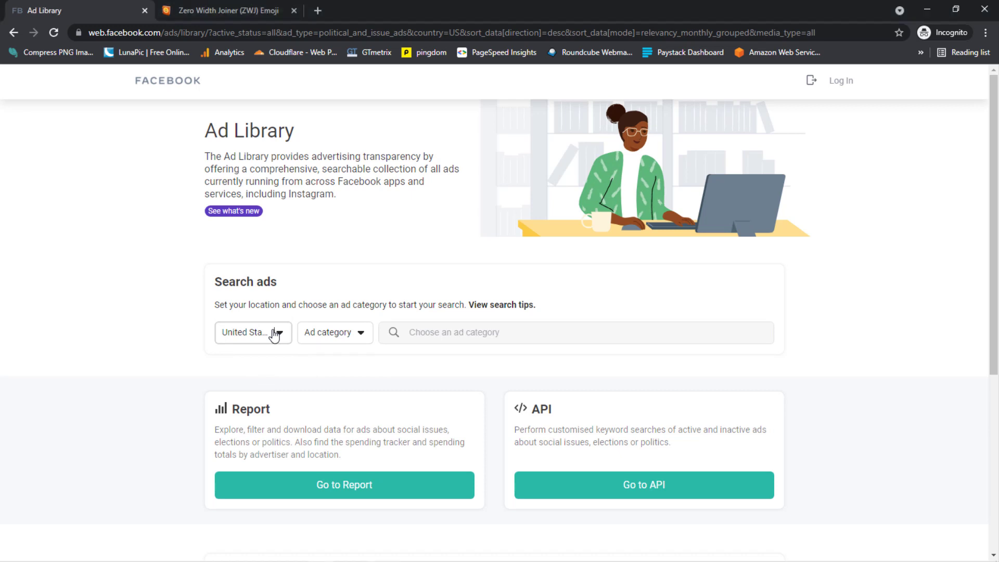
{"action": "left_click", "coordinate": [252, 332]}
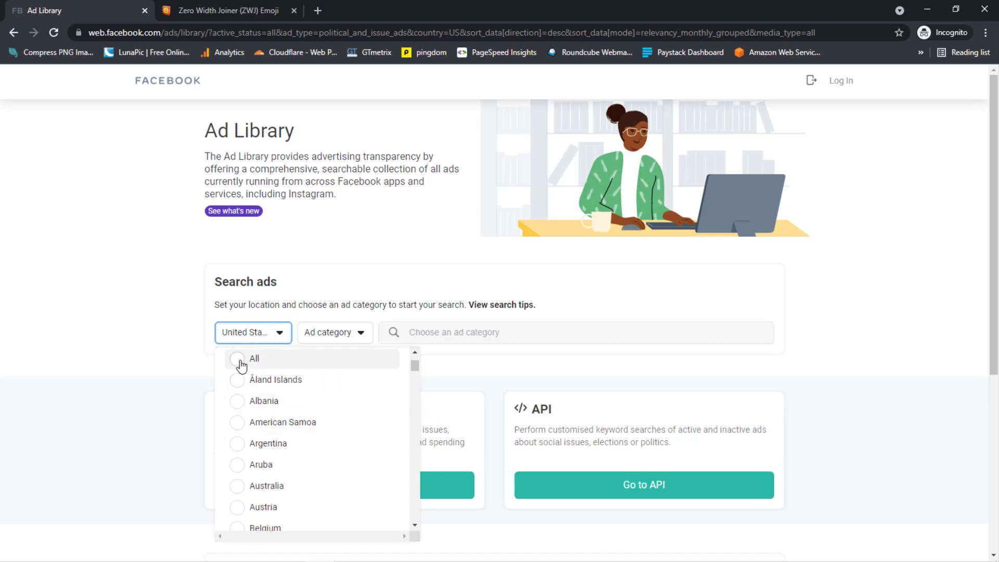
Choose All countries and the All ads category, then focus the keyword search field.
{"action": "left_click", "coordinate": [253, 358]}
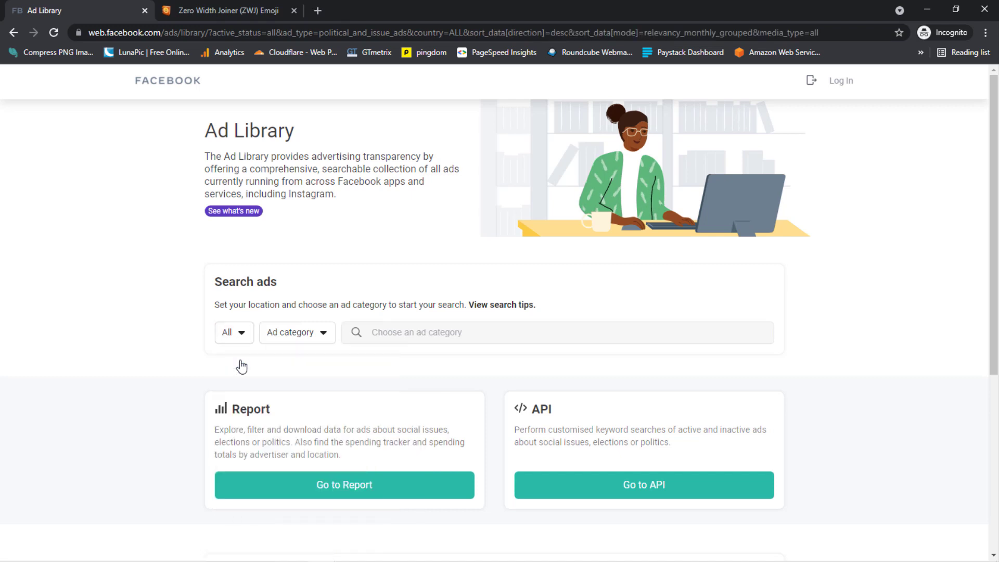
{"action": "left_click", "coordinate": [296, 332]}
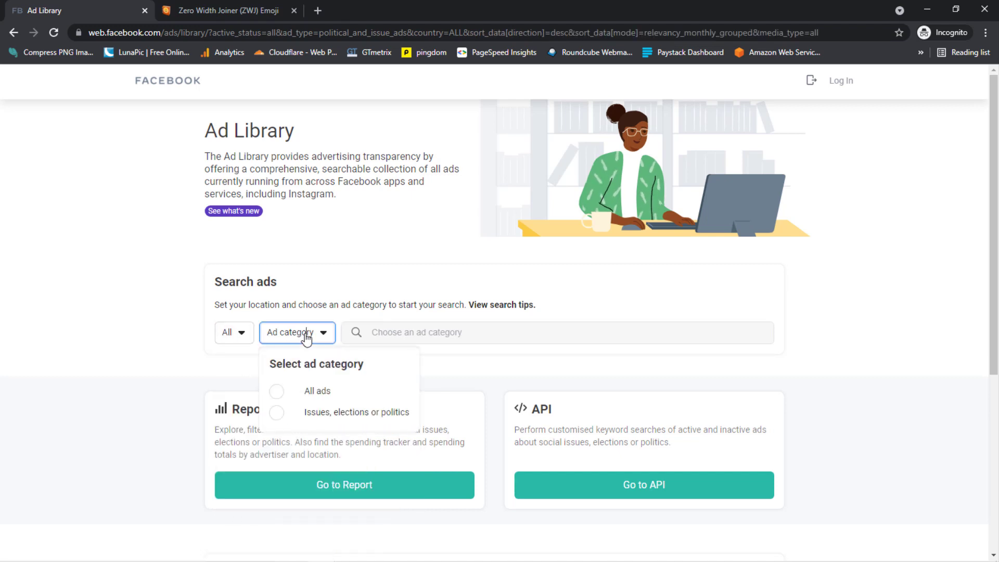
{"action": "mouse_move", "coordinate": [310, 394]}
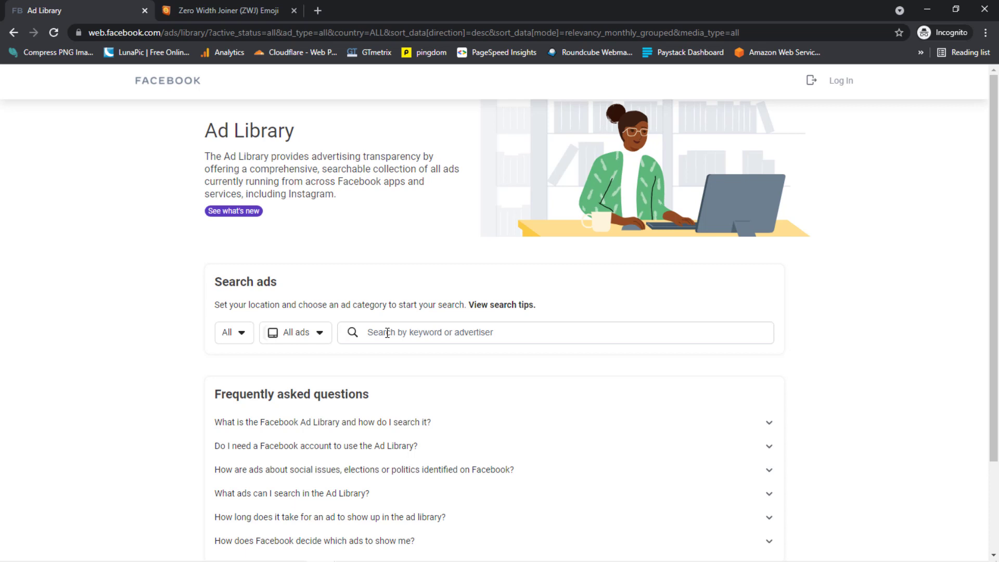
{"action": "left_click", "coordinate": [222, 10]}
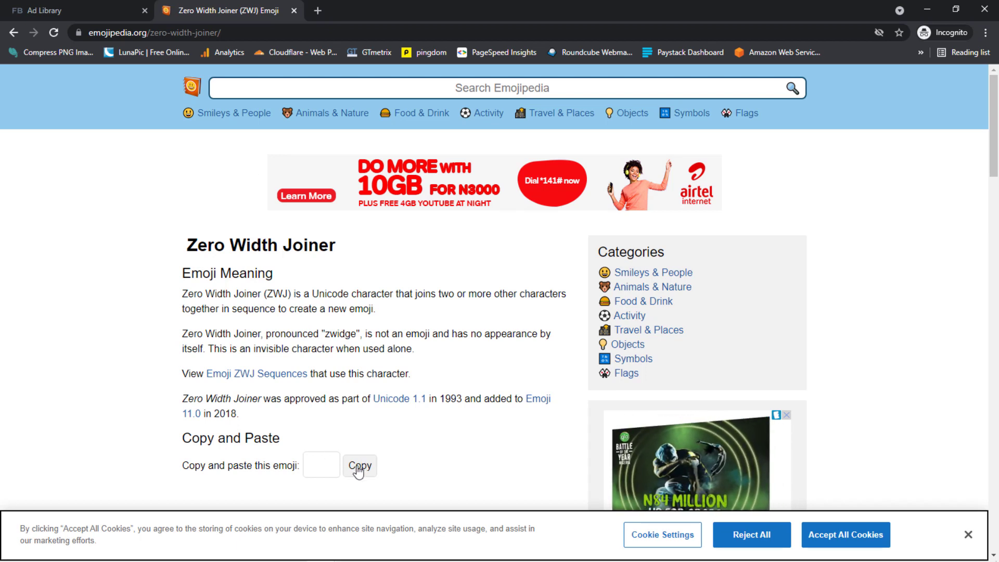
Copy the invisible Zero Width Joiner character from Emojipedia for the ad search.
{"action": "left_click", "coordinate": [359, 466]}
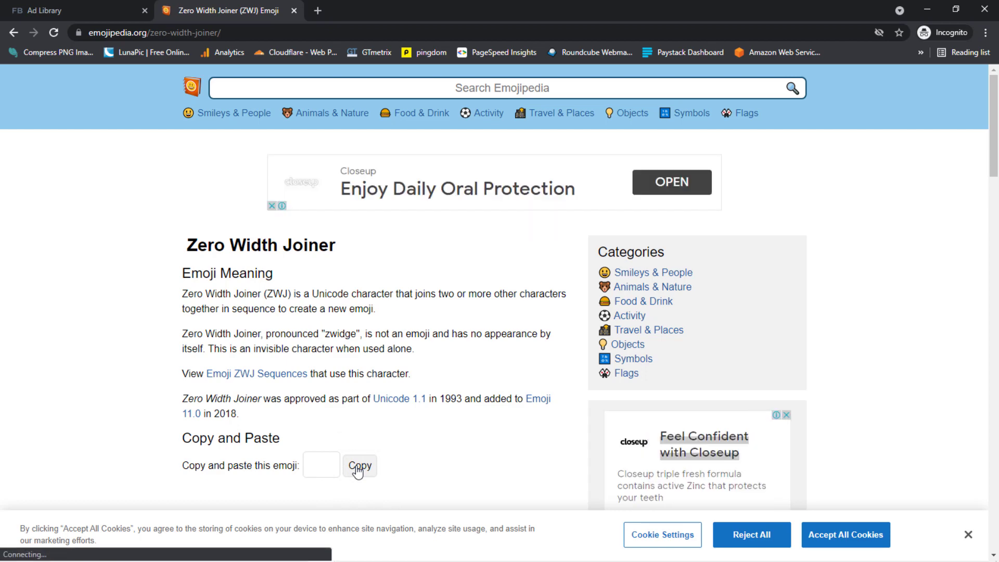
{"action": "left_click", "coordinate": [70, 11]}
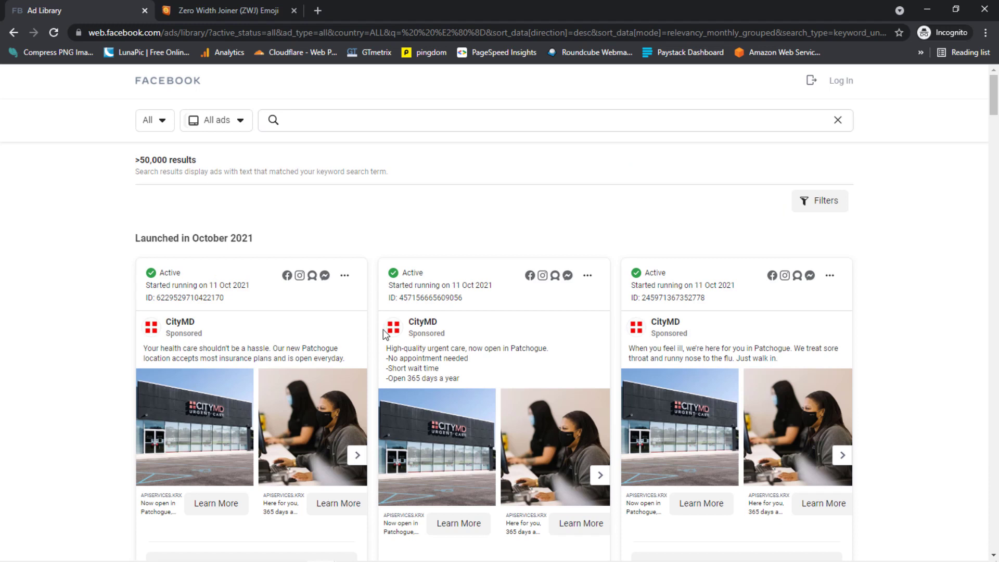
{"action": "mouse_move", "coordinate": [196, 250]}
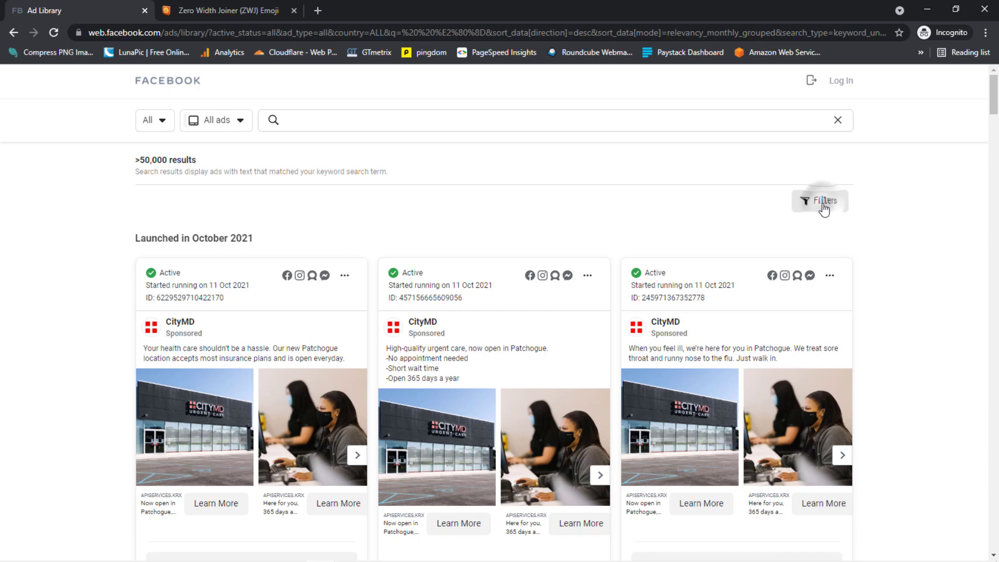
{"action": "left_click", "coordinate": [820, 199]}
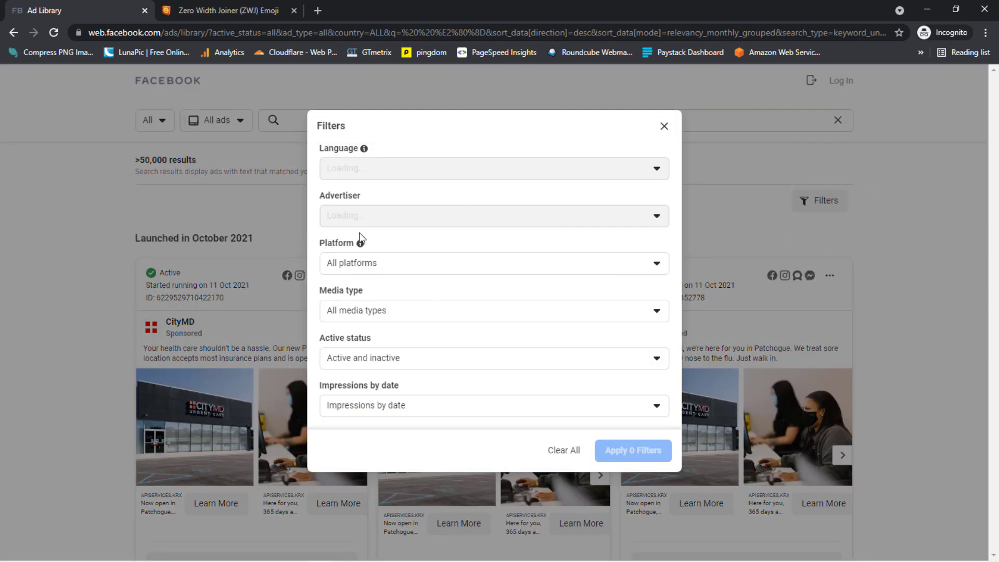
{"action": "mouse_move", "coordinate": [360, 238]}
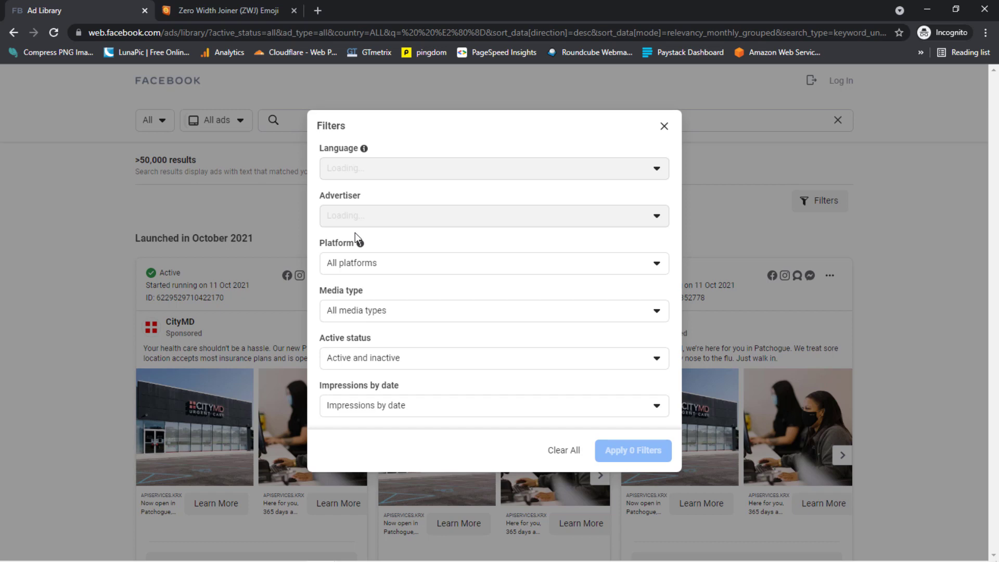
{"action": "left_click", "coordinate": [493, 263]}
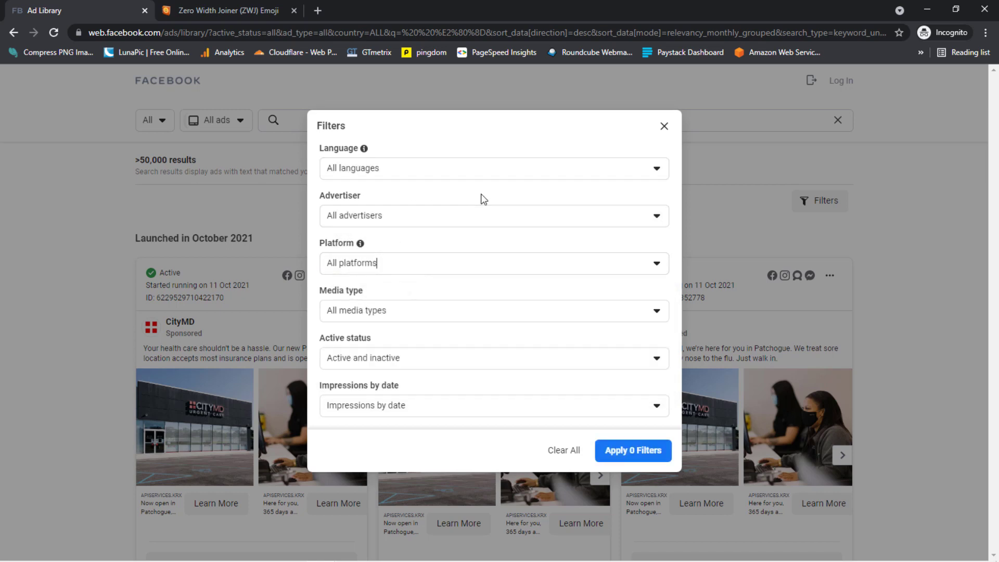
{"action": "mouse_move", "coordinate": [536, 202]}
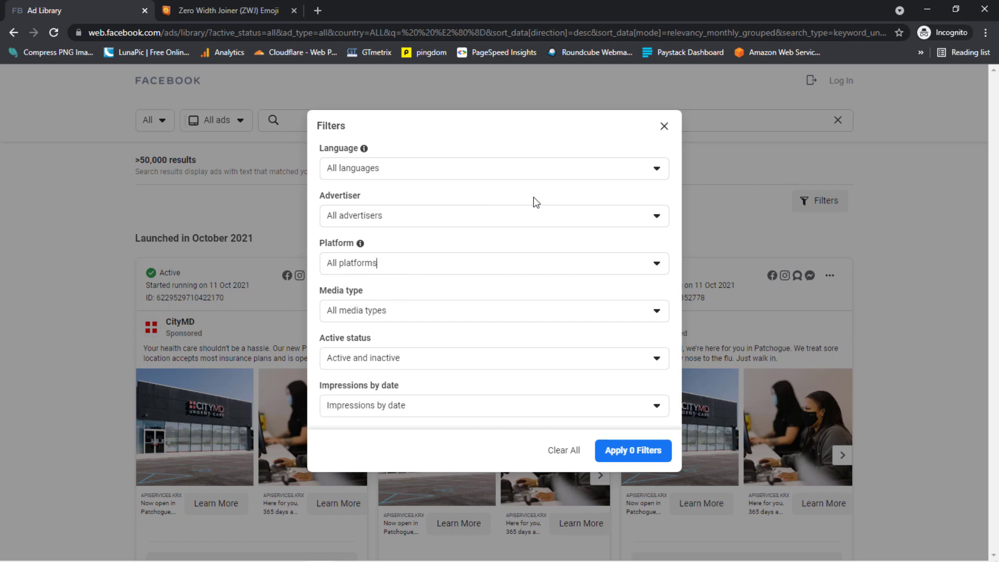
{"action": "left_click", "coordinate": [663, 125]}
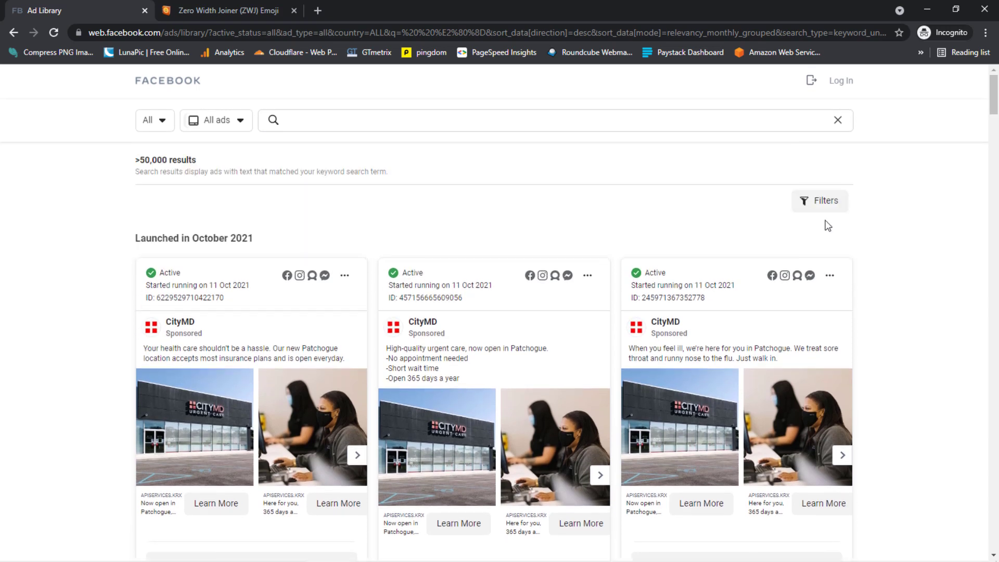
{"action": "mouse_move", "coordinate": [818, 263]}
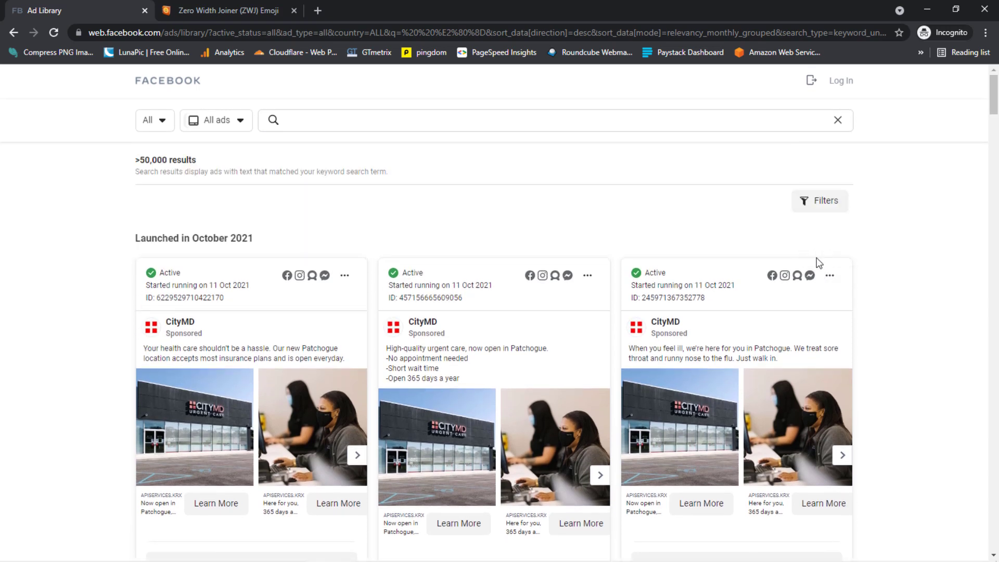
{"action": "mouse_move", "coordinate": [797, 275]}
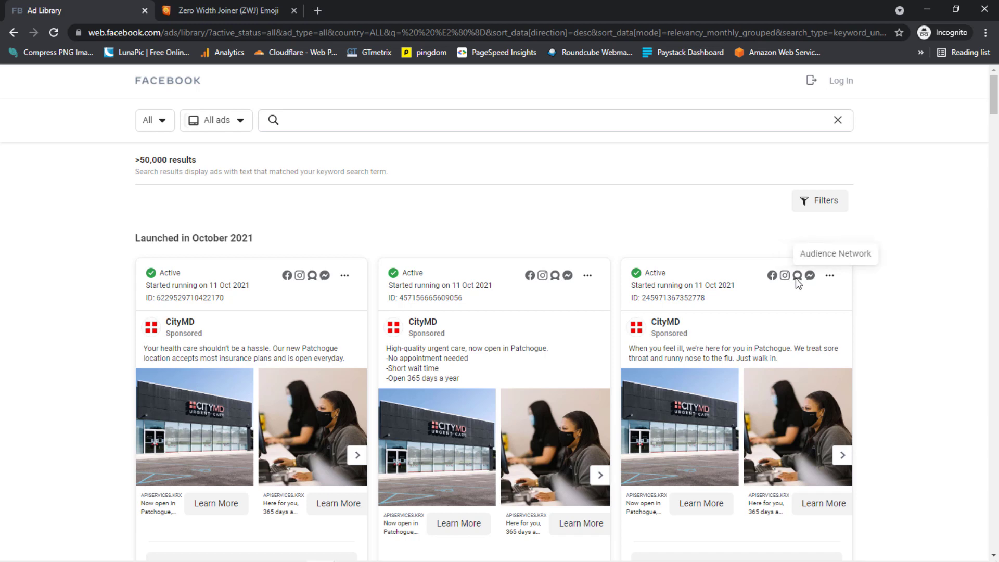
{"action": "mouse_move", "coordinate": [784, 275]}
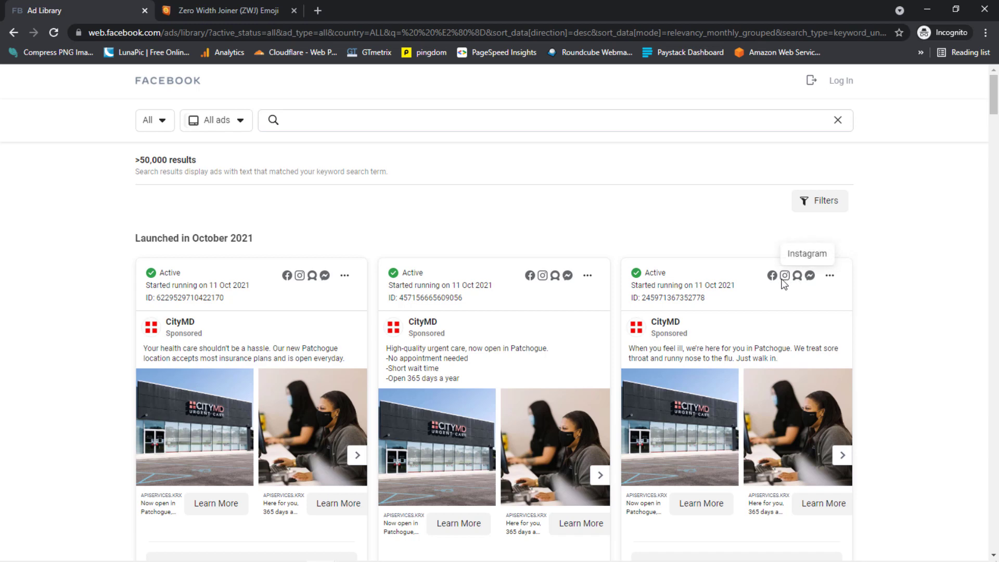
Scroll the joiner search results down to ads launched in April 2021.
{"action": "scroll", "scroll_direction": "down", "scroll_amount": 3}
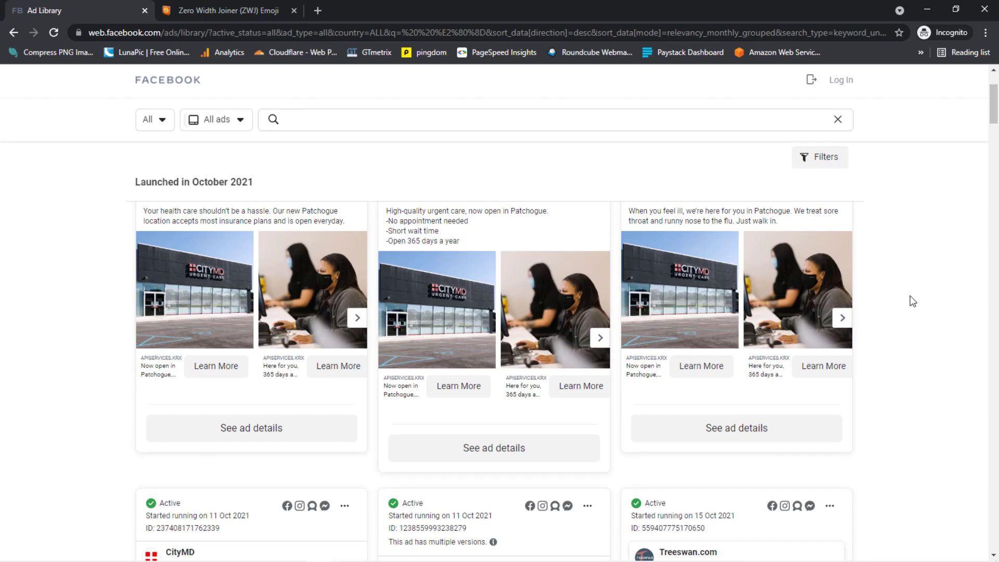
{"action": "scroll", "scroll_direction": "down", "scroll_amount": 3}
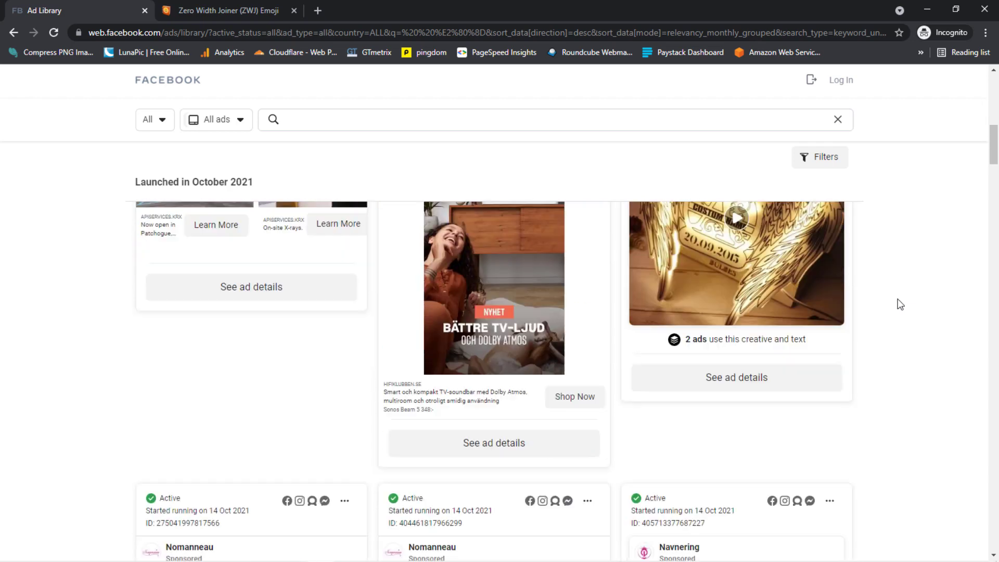
{"action": "scroll", "scroll_direction": "down", "scroll_amount": 3}
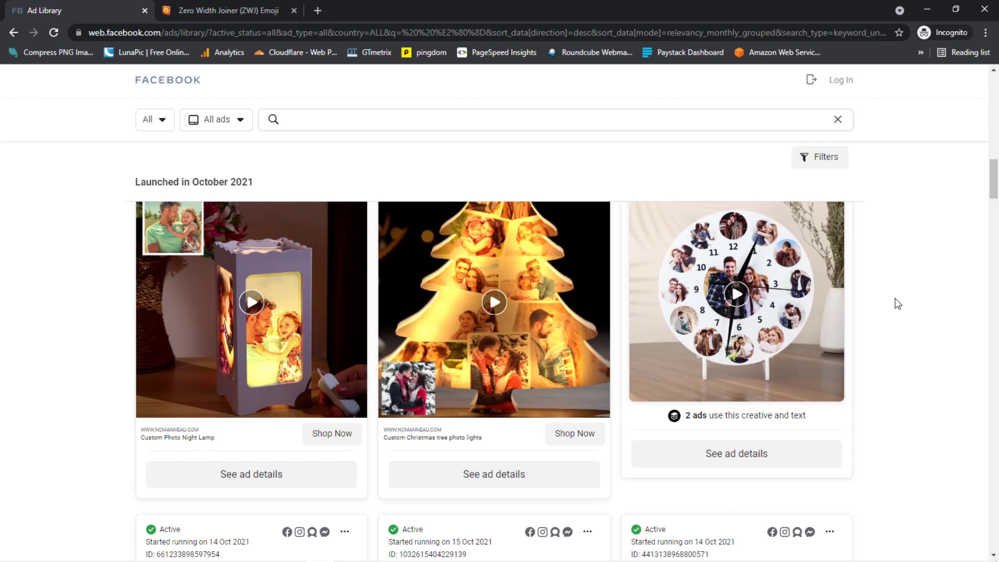
{"action": "scroll", "scroll_direction": "down", "scroll_amount": 3}
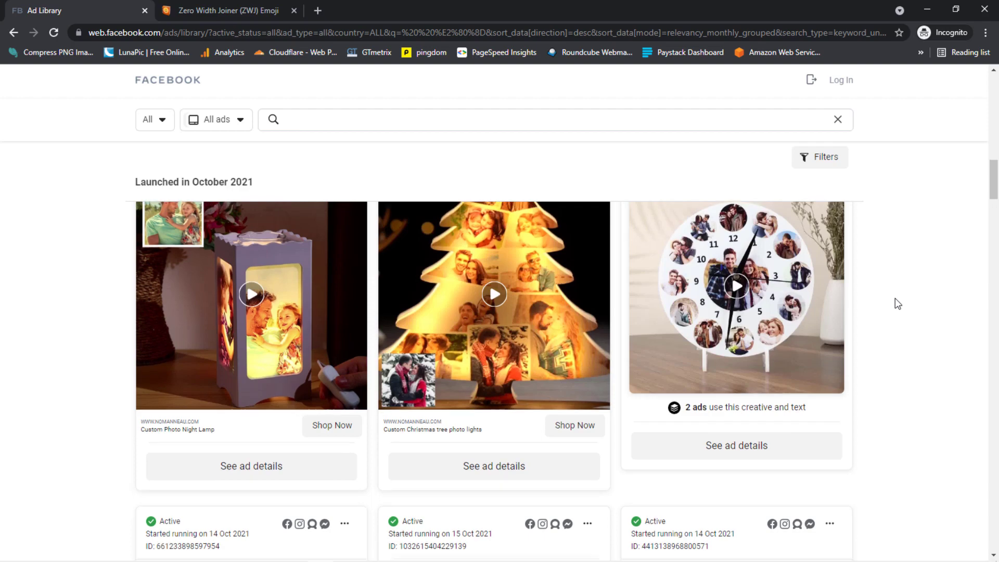
{"action": "scroll", "scroll_direction": "down", "scroll_amount": 3}
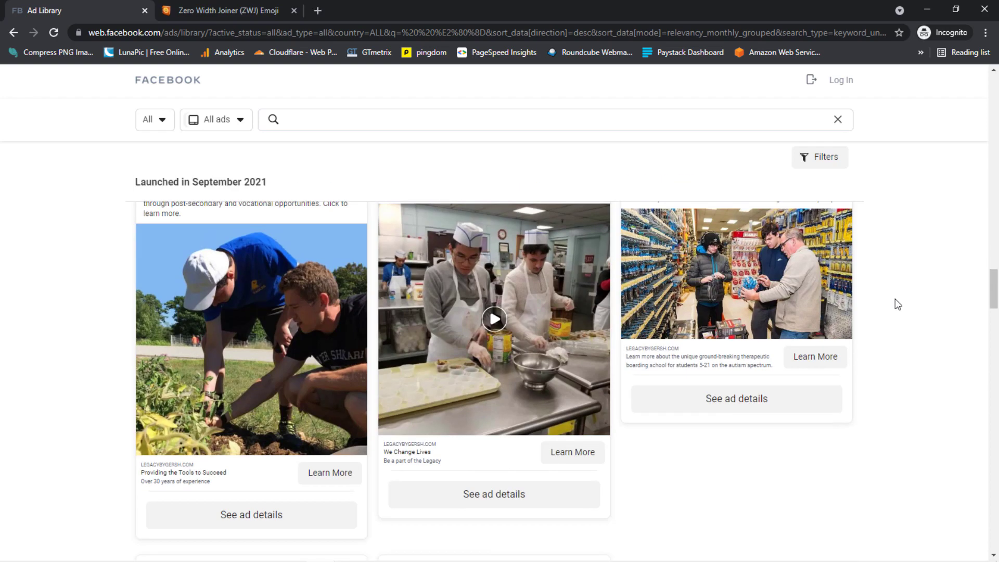
{"action": "scroll", "scroll_direction": "down", "scroll_amount": 3}
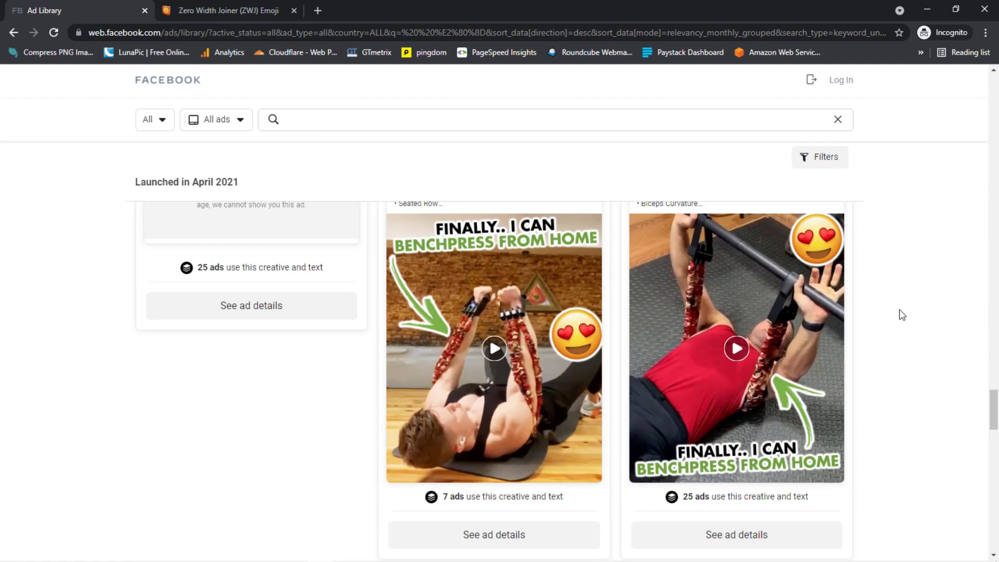
Scroll the April 2021 results to the Shop Gromoto bench-press ad used by 25 ads.
{"action": "scroll", "scroll_direction": "up", "scroll_amount": 3}
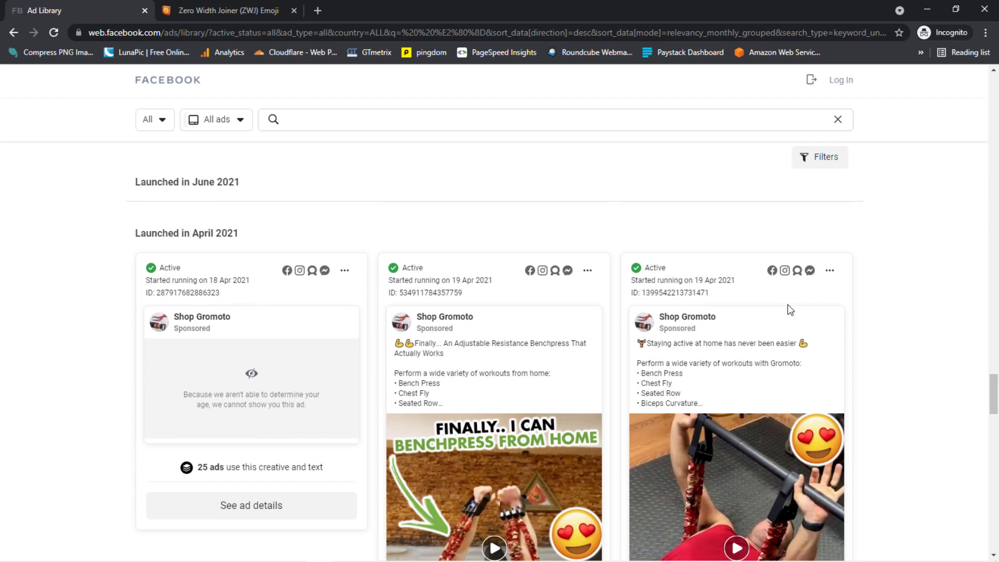
{"action": "mouse_move", "coordinate": [845, 317]}
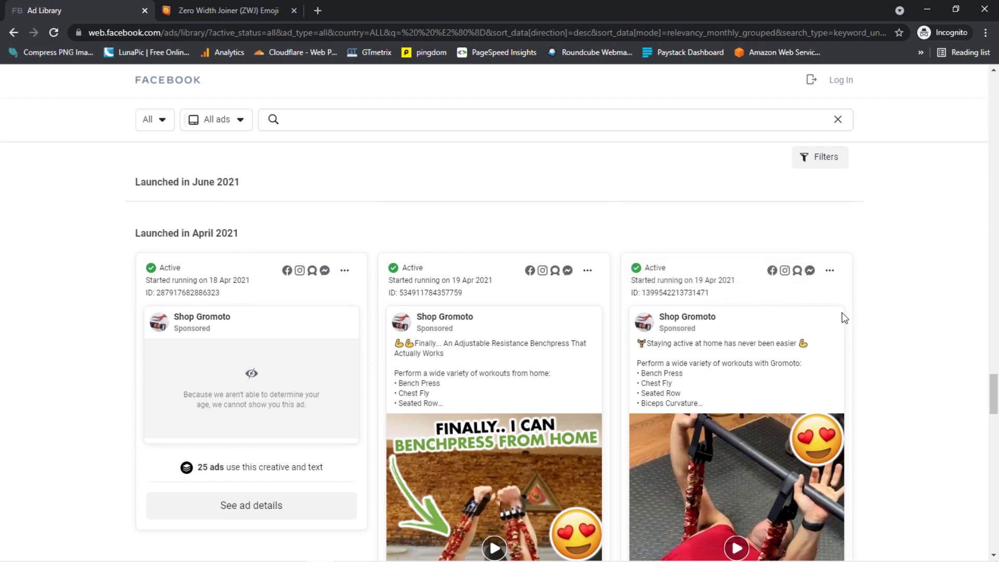
{"action": "mouse_move", "coordinate": [747, 303]}
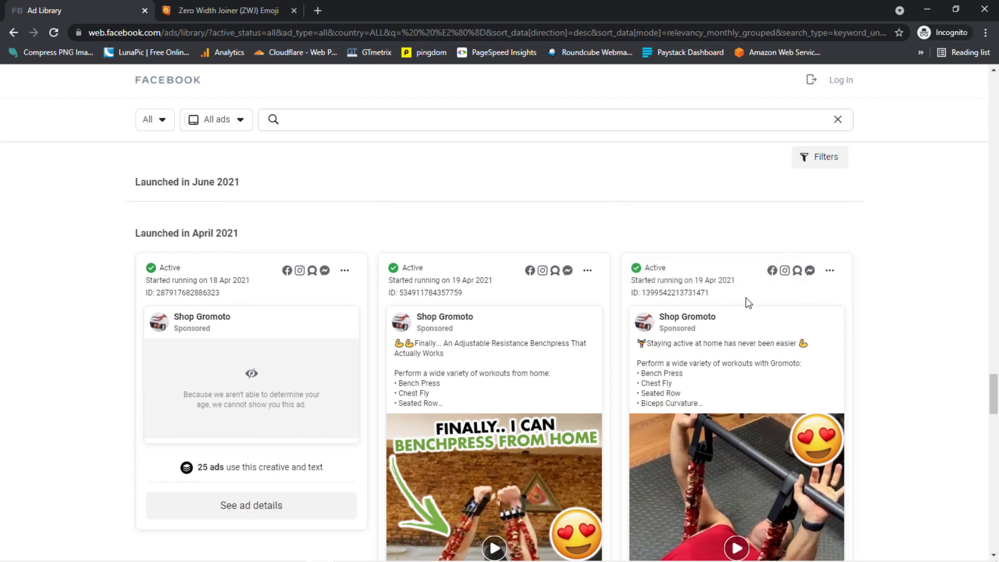
{"action": "scroll", "scroll_direction": "down", "scroll_amount": 3}
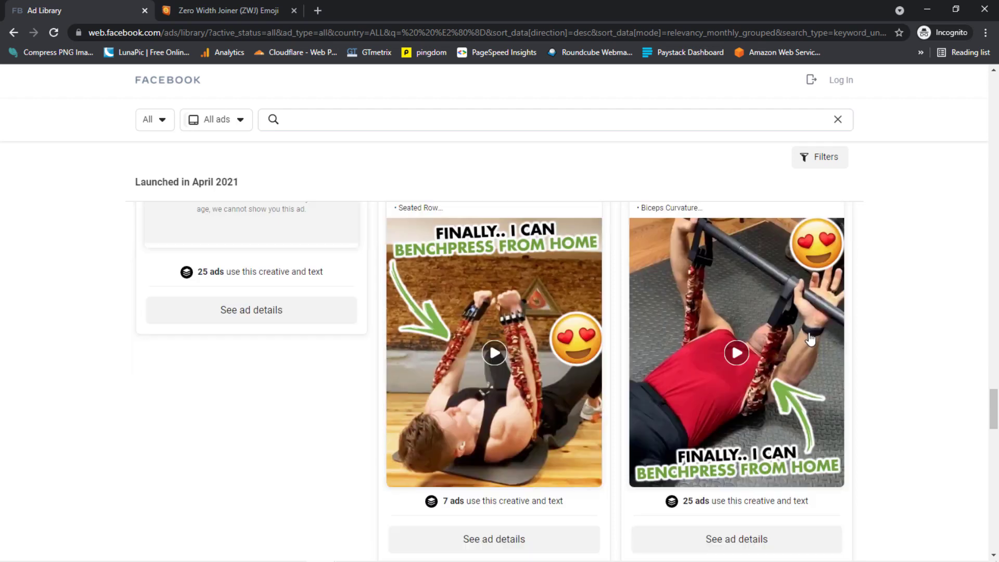
{"action": "scroll", "scroll_direction": "down", "scroll_amount": 3}
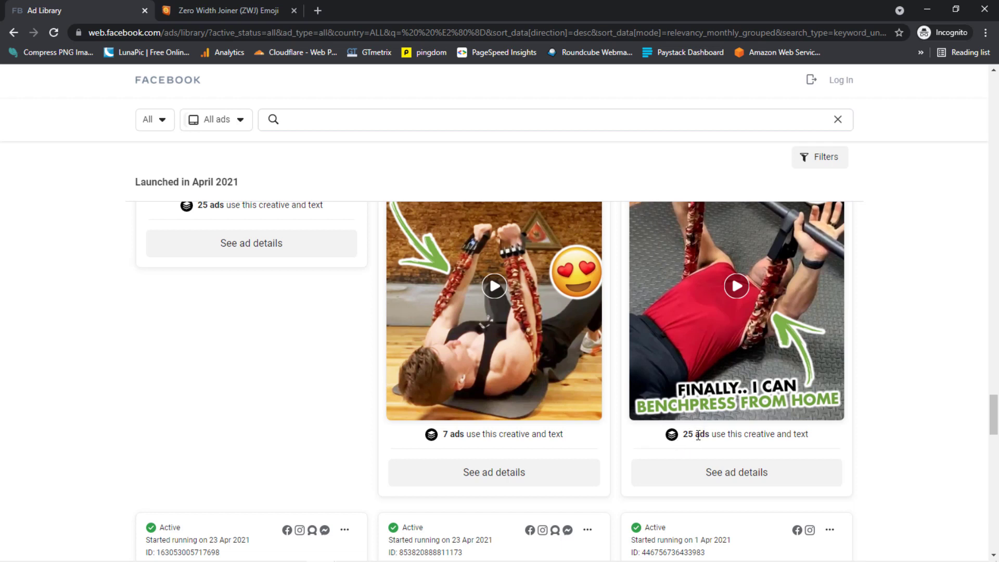
{"action": "mouse_move", "coordinate": [726, 440]}
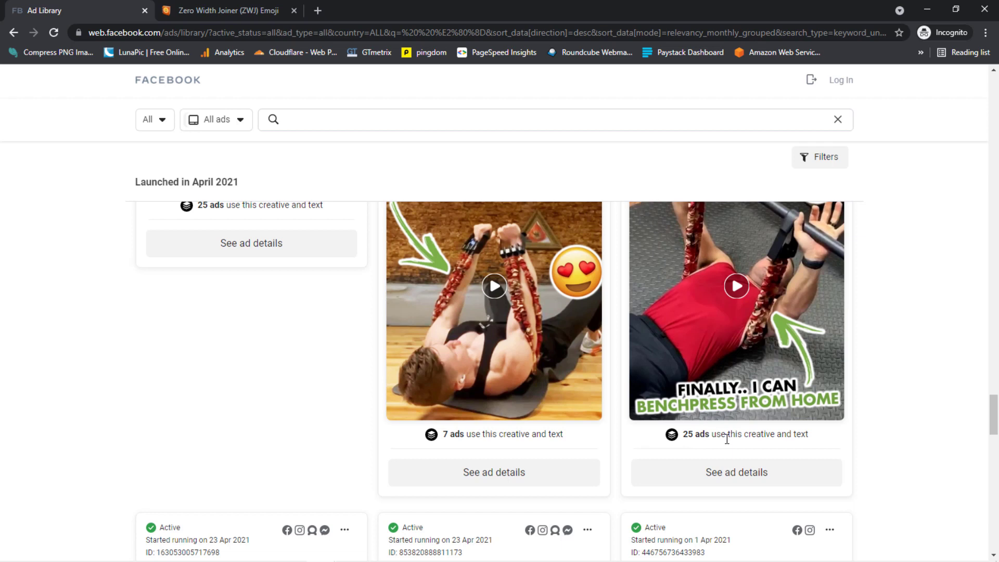
{"action": "mouse_move", "coordinate": [732, 443]}
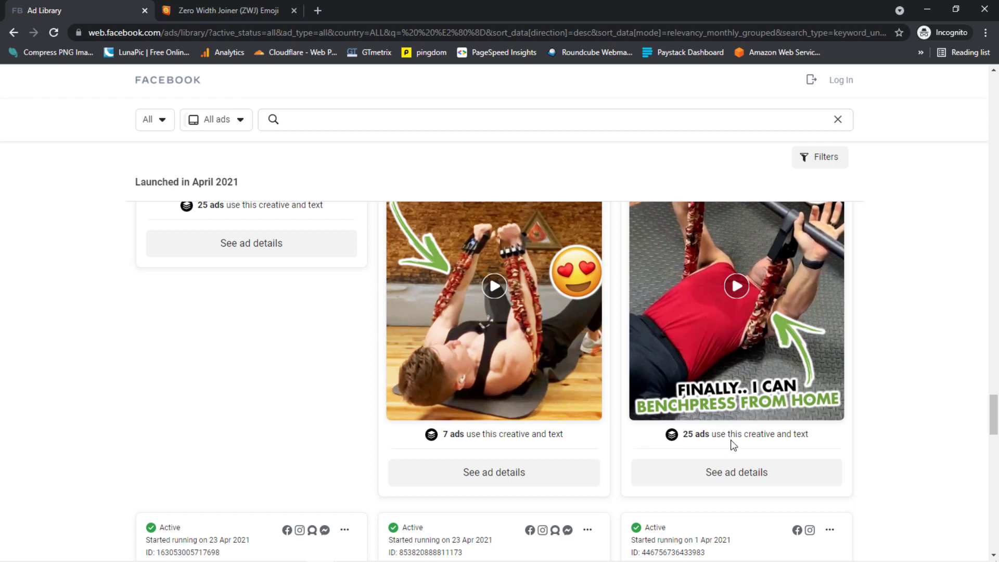
{"action": "mouse_move", "coordinate": [718, 431]}
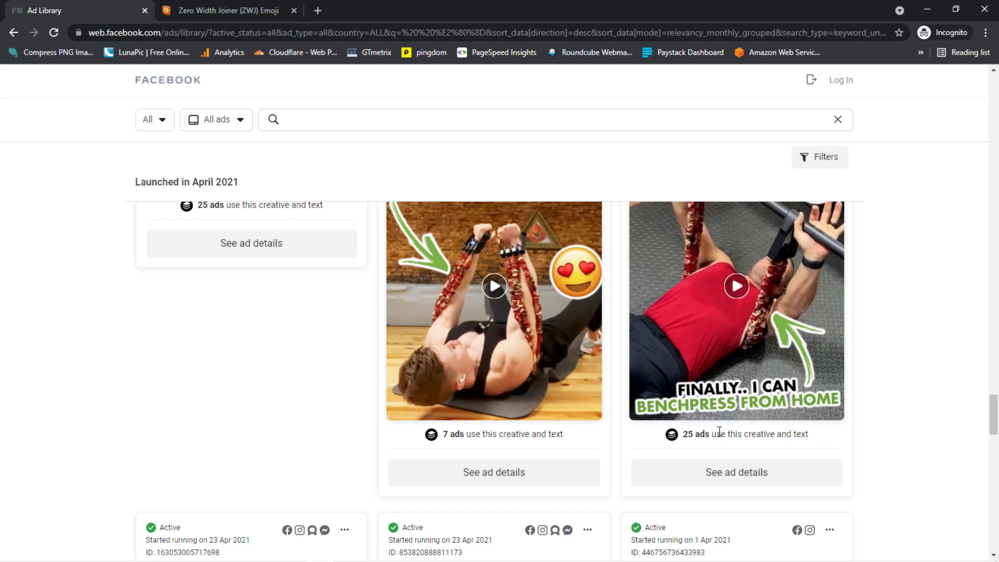
{"action": "scroll", "scroll_direction": "down", "scroll_amount": 3}
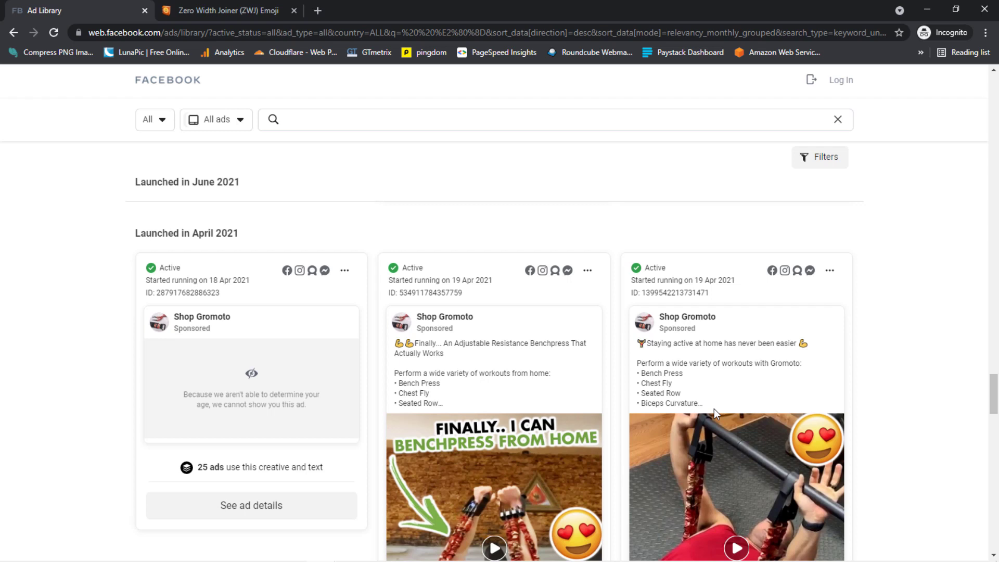
{"action": "mouse_move", "coordinate": [713, 414]}
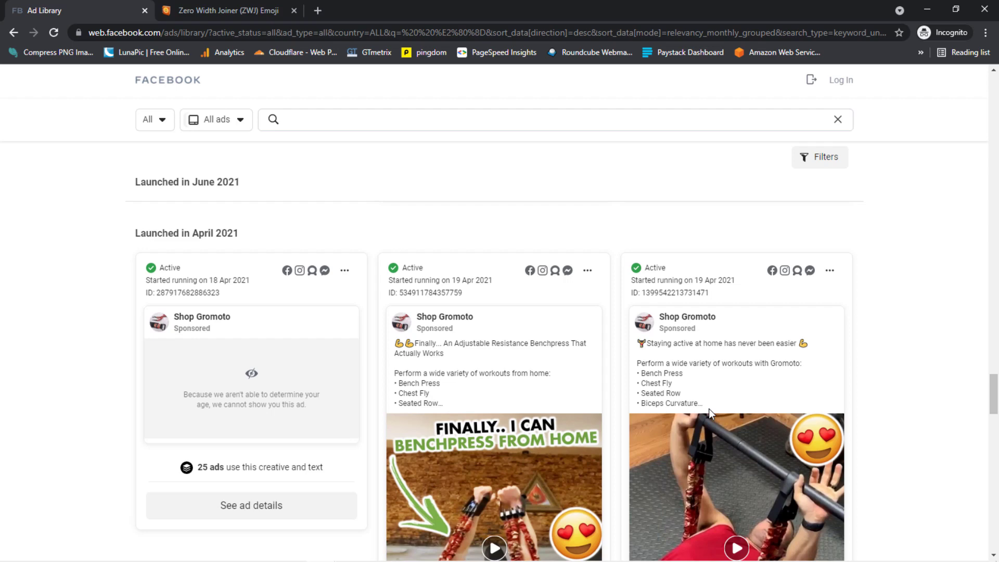
{"action": "scroll", "scroll_direction": "down", "scroll_amount": 3}
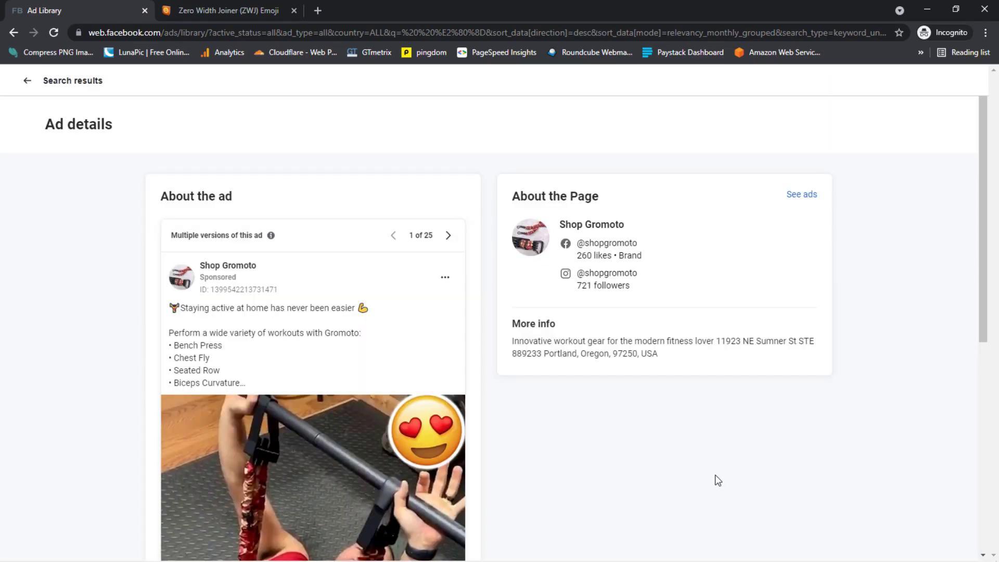
Play the Shop Gromoto ad's video and review its page info.
{"action": "scroll", "scroll_direction": "down", "scroll_amount": 3}
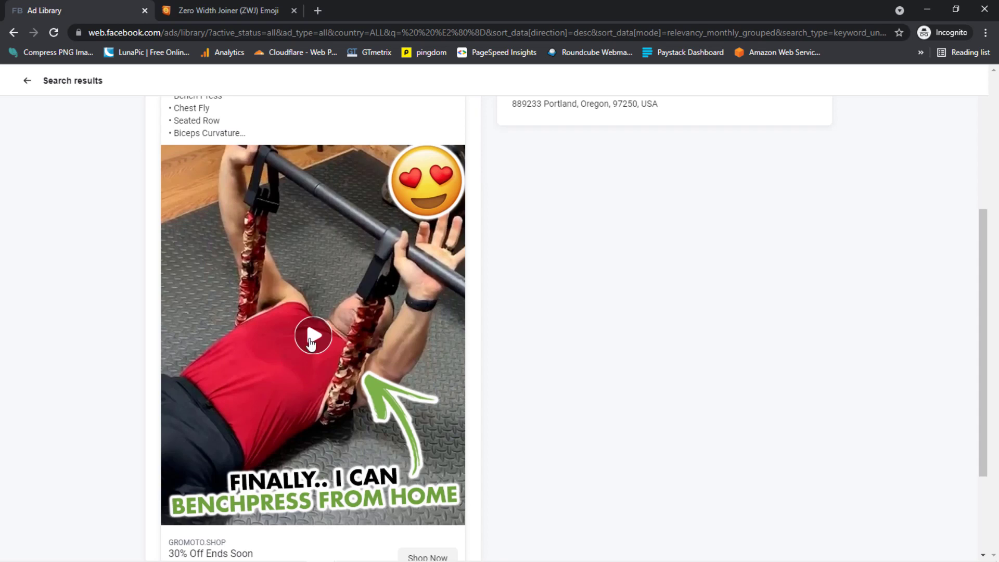
{"action": "left_click", "coordinate": [312, 337]}
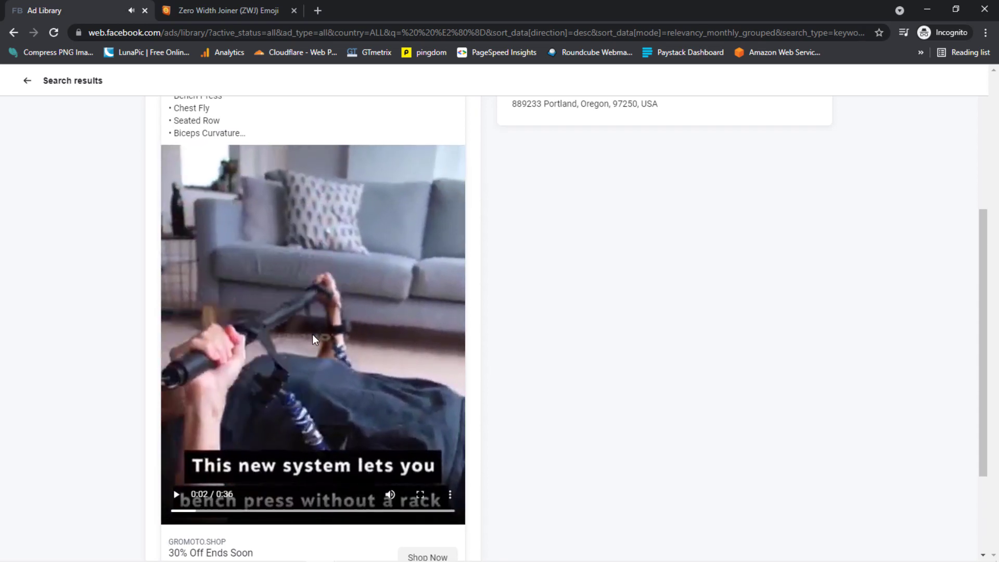
{"action": "scroll", "scroll_direction": "down", "scroll_amount": 3}
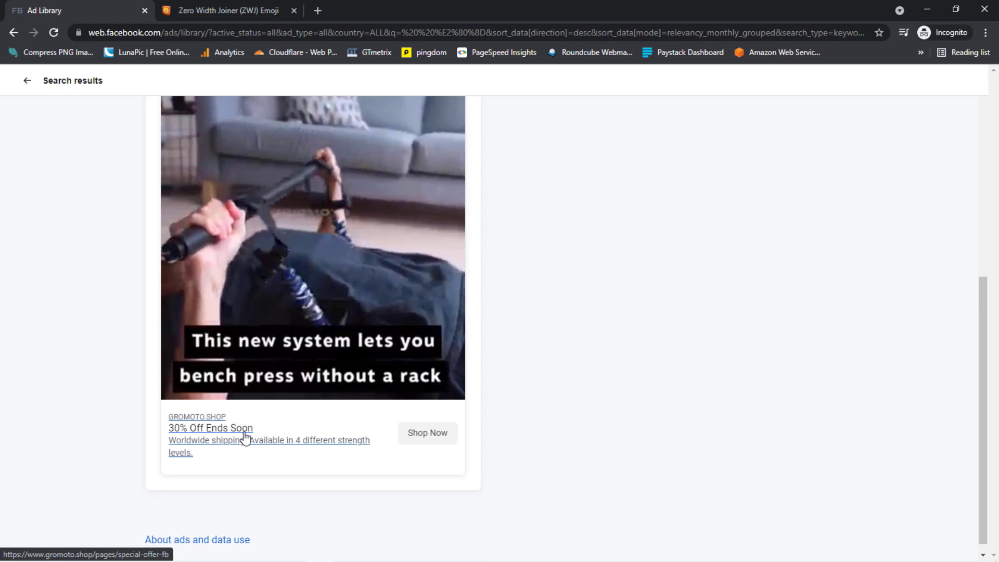
{"action": "mouse_move", "coordinate": [277, 467]}
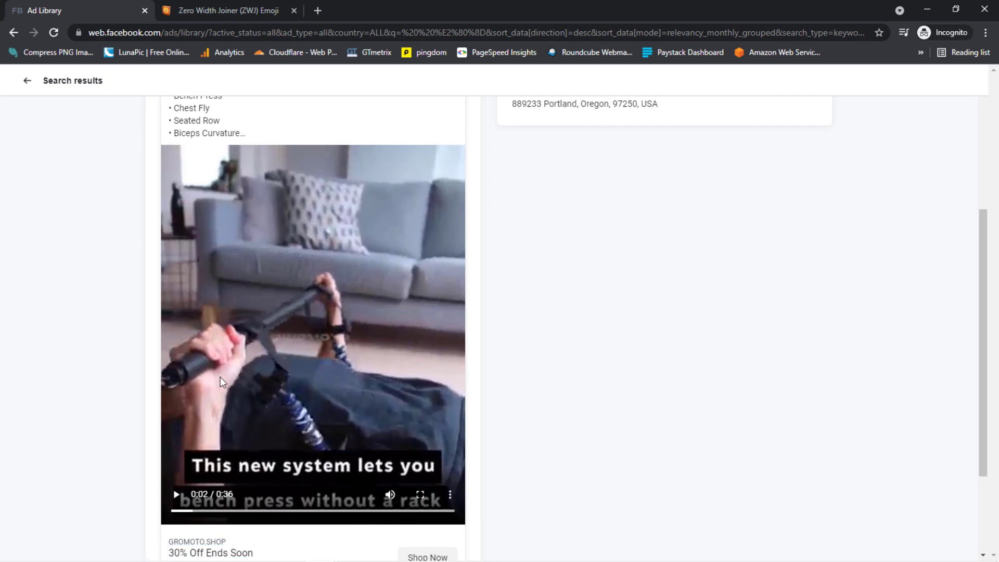
{"action": "mouse_move", "coordinate": [345, 371]}
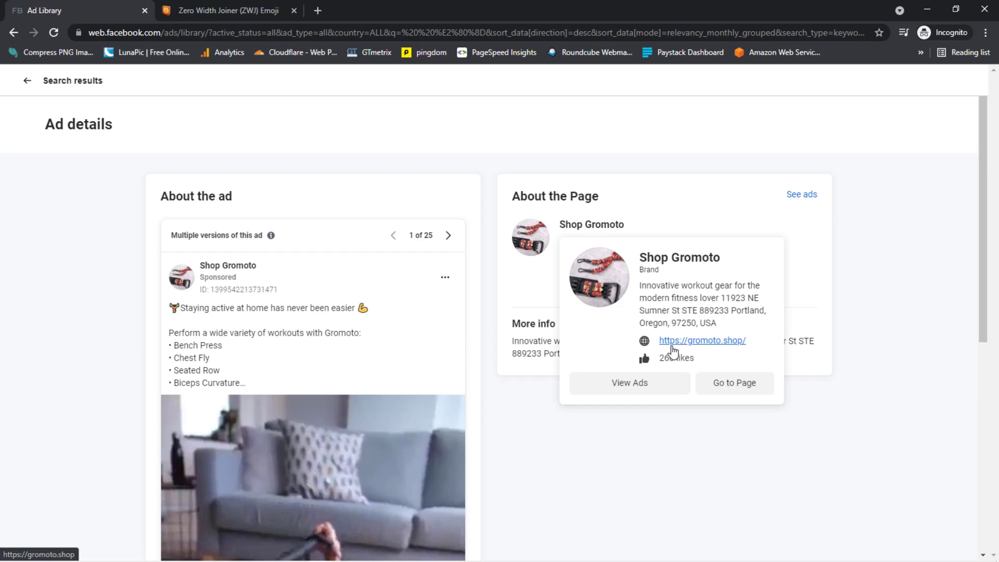
{"action": "mouse_move", "coordinate": [701, 453]}
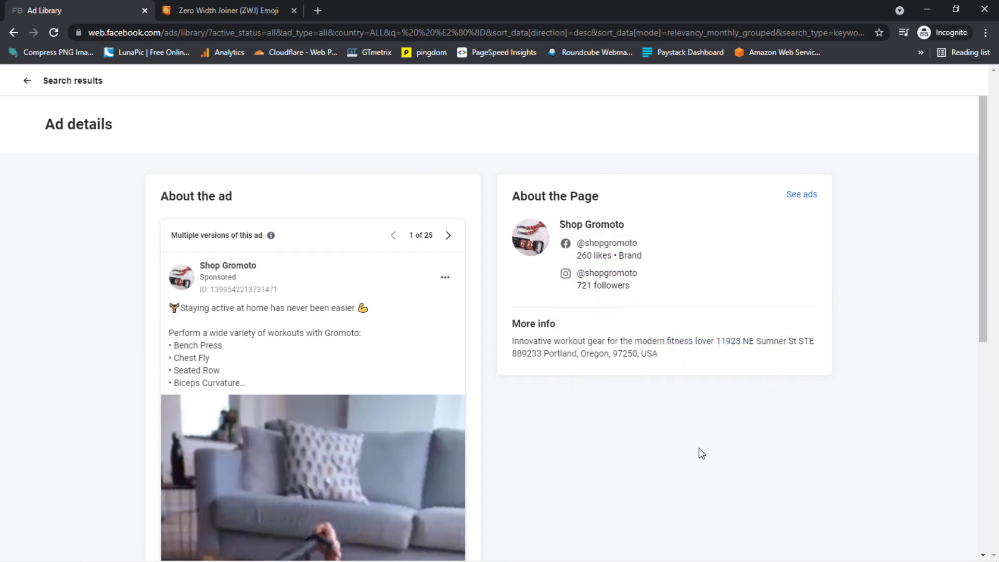
{"action": "mouse_move", "coordinate": [463, 256]}
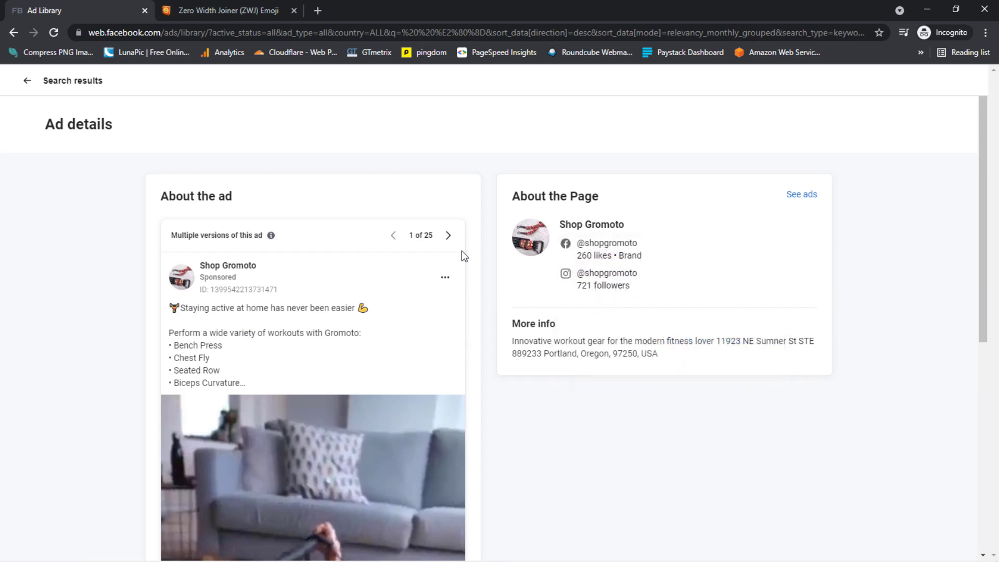
{"action": "mouse_move", "coordinate": [197, 244]}
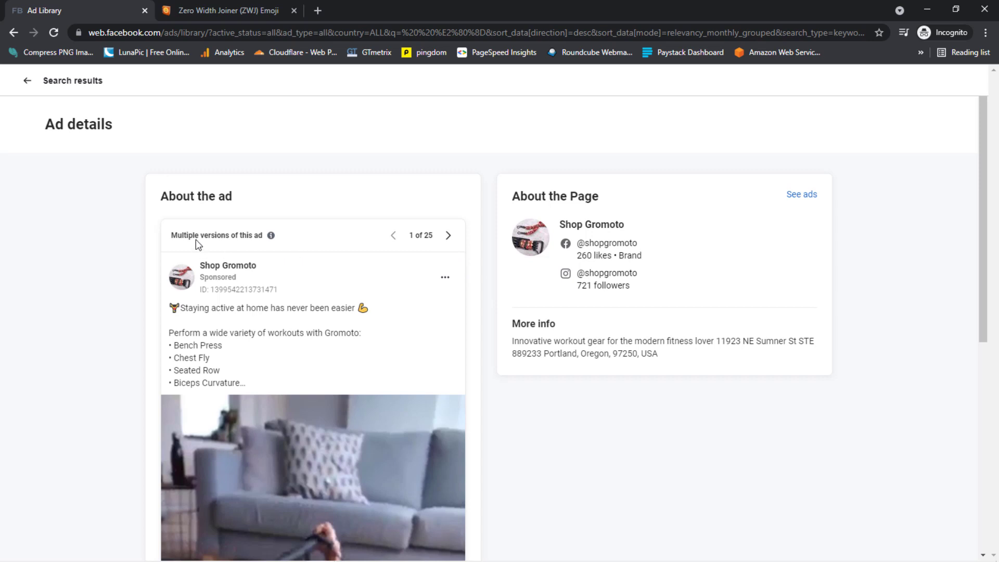
{"action": "mouse_move", "coordinate": [400, 256]}
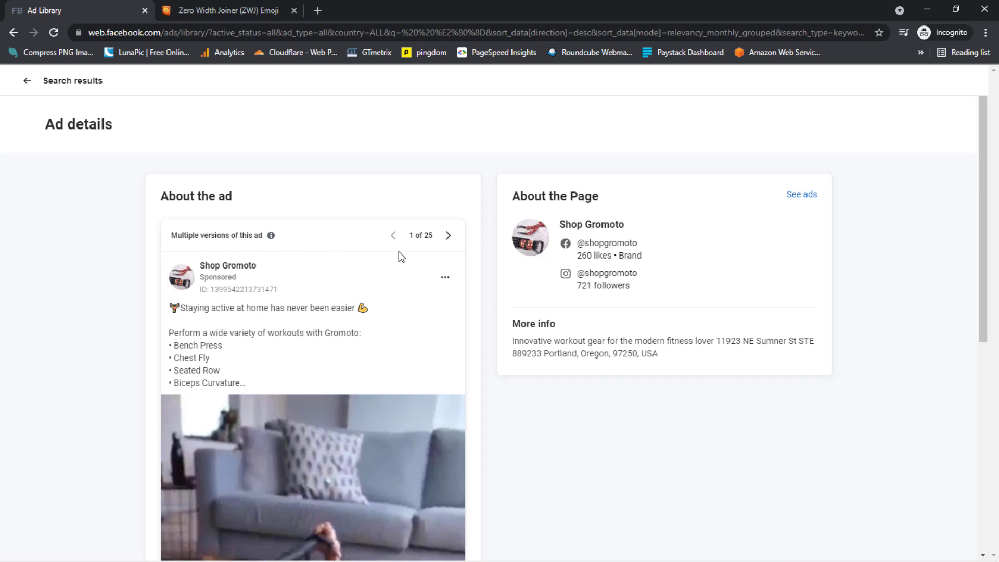
Page through ad versions 2 to 7 of 25, then return to the April 2021 search results.
{"action": "left_click", "coordinate": [448, 235]}
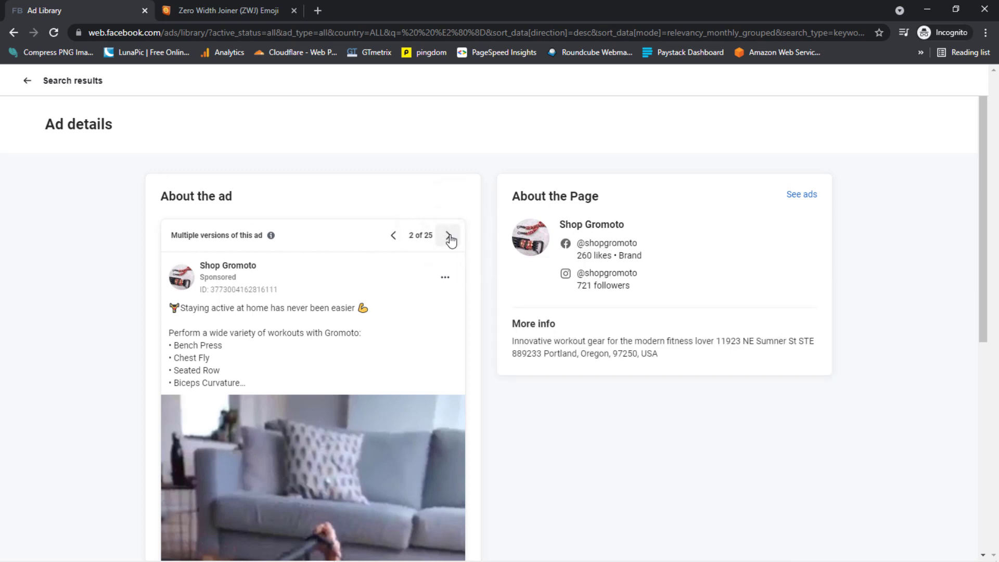
{"action": "scroll", "scroll_direction": "down", "scroll_amount": 3}
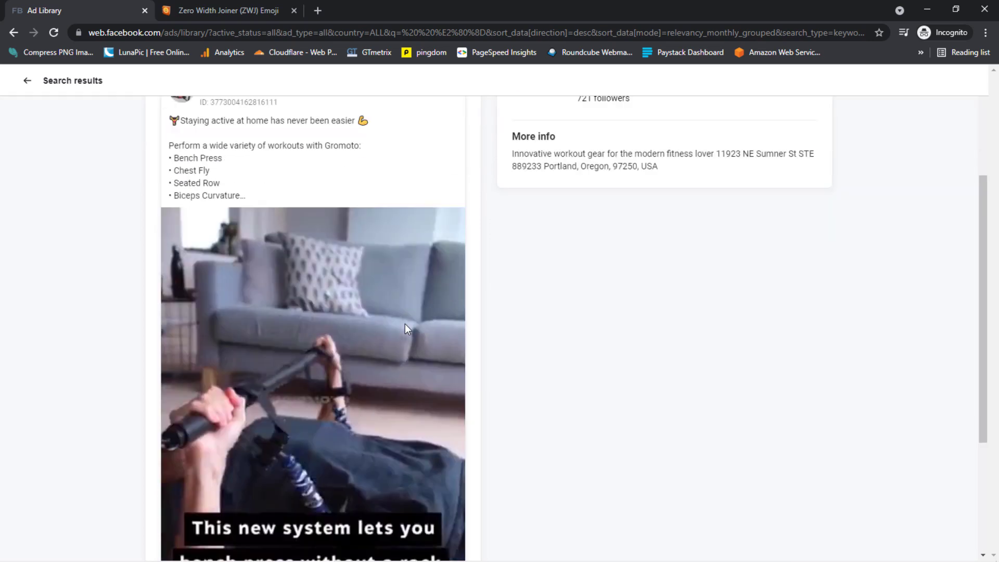
{"action": "scroll", "scroll_direction": "down", "scroll_amount": 3}
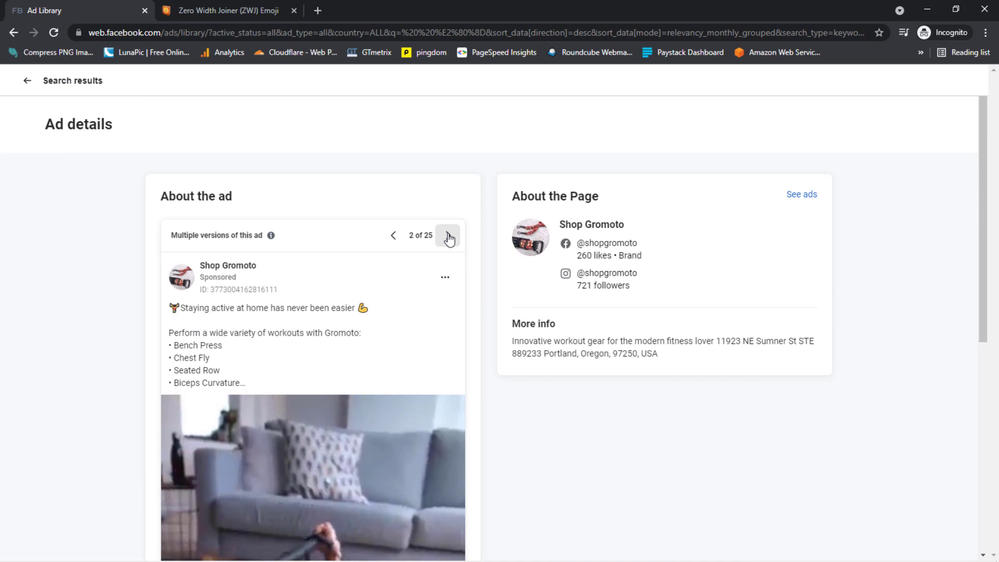
{"action": "left_click", "coordinate": [448, 235]}
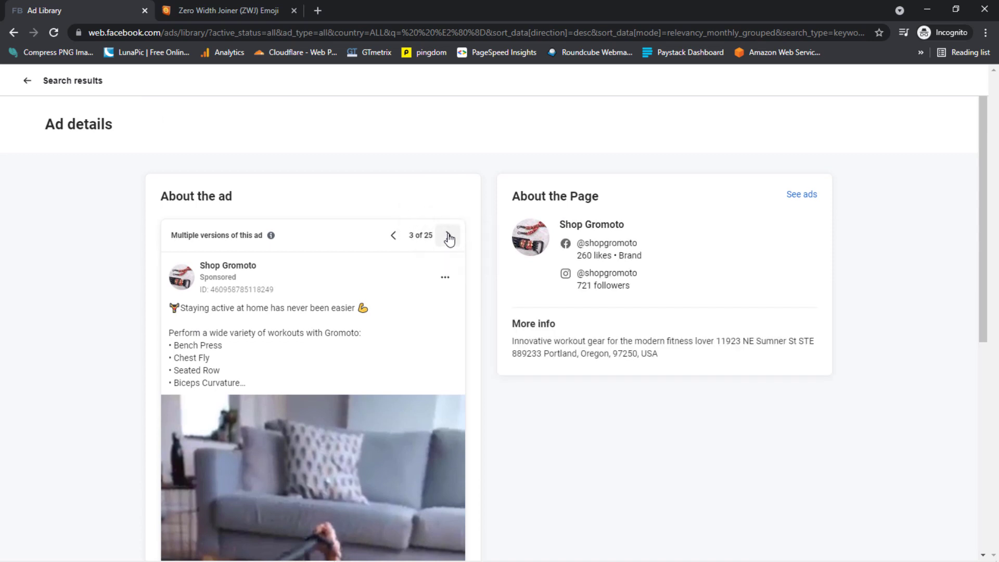
{"action": "left_click", "coordinate": [448, 235]}
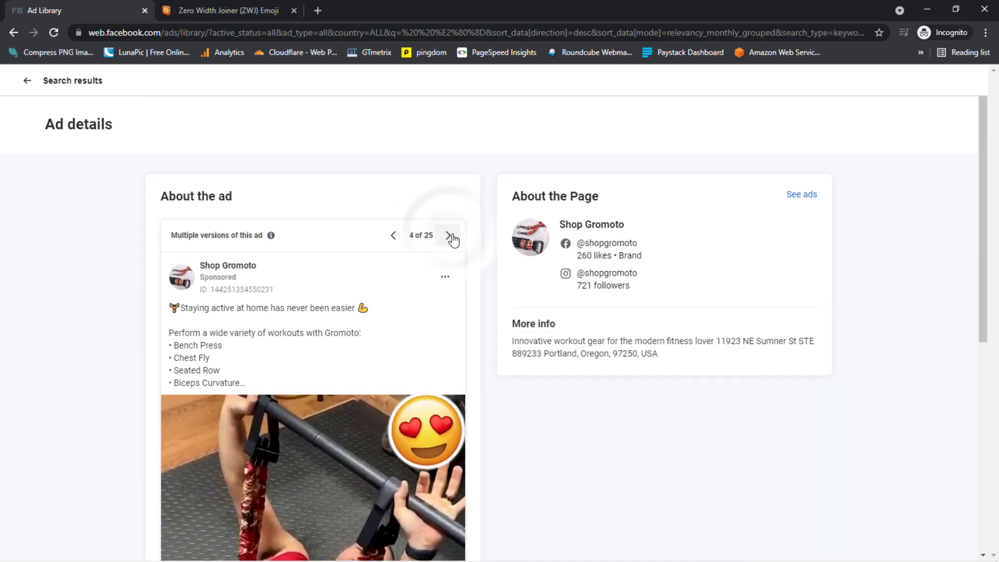
{"action": "left_click", "coordinate": [447, 235]}
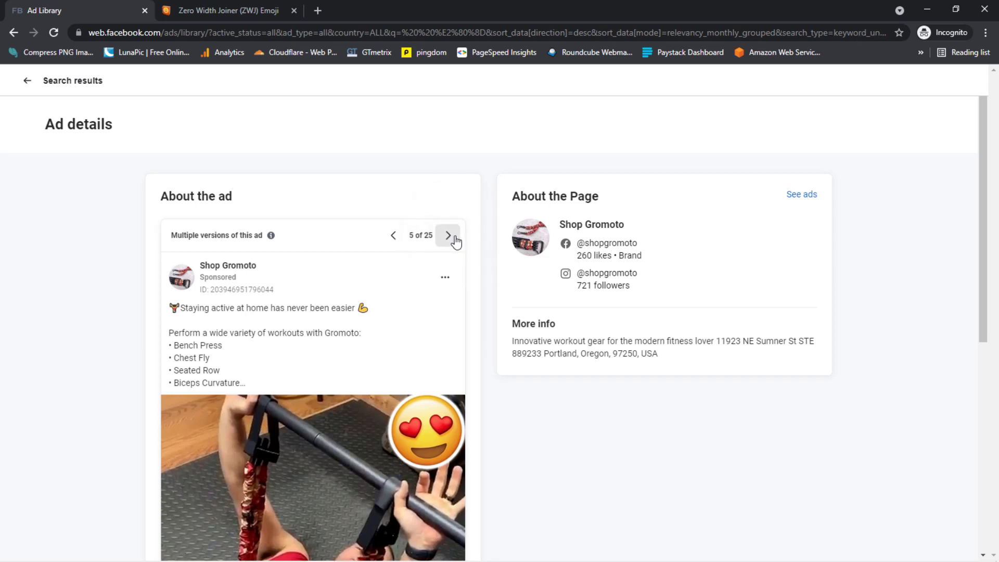
{"action": "left_click", "coordinate": [448, 235]}
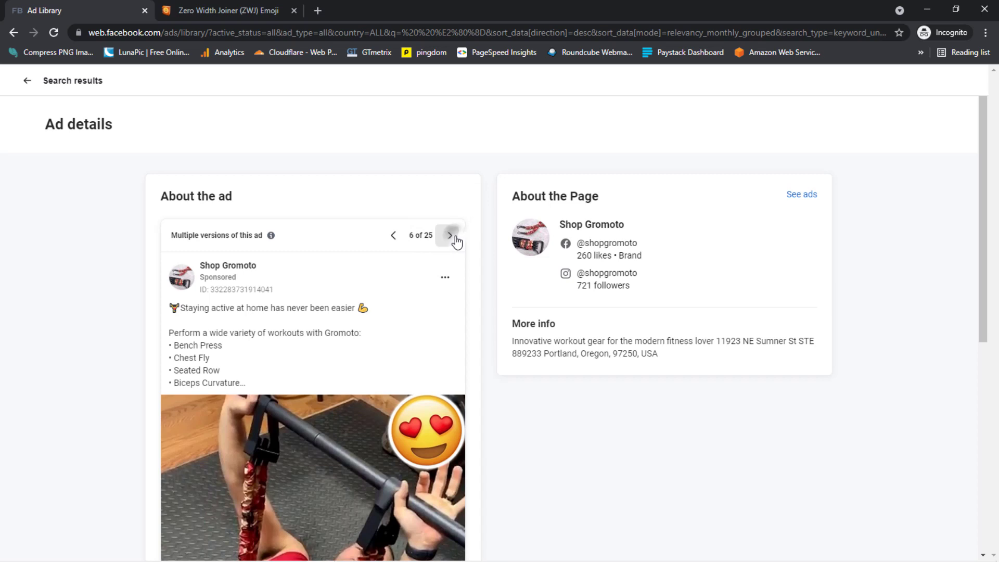
{"action": "left_click", "coordinate": [448, 235]}
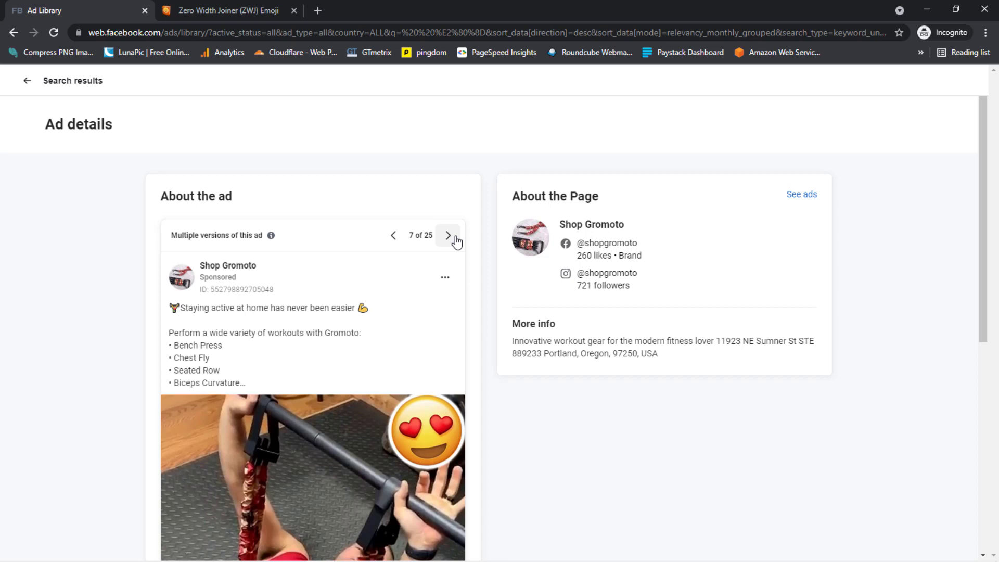
{"action": "mouse_move", "coordinate": [468, 252]}
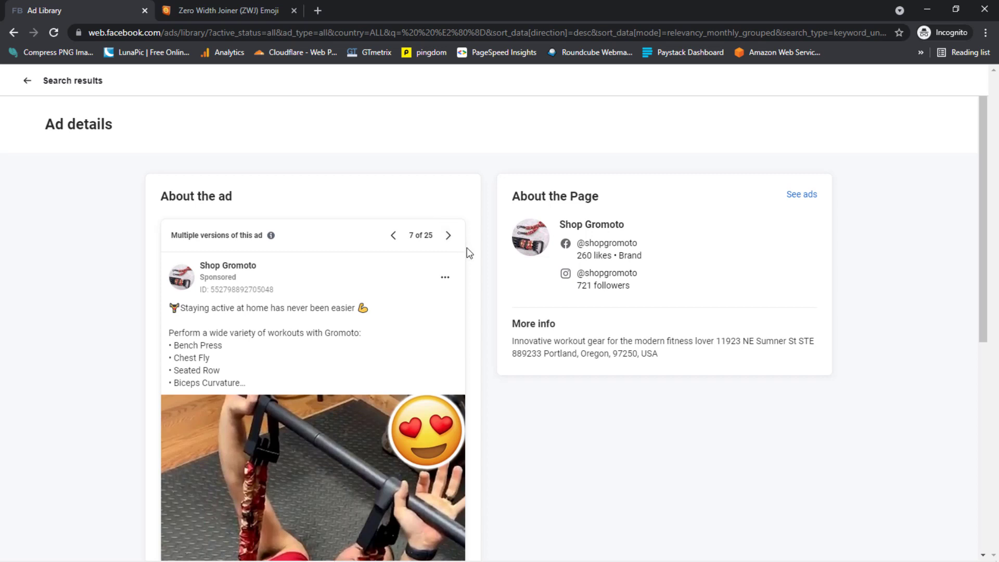
{"action": "mouse_move", "coordinate": [415, 249]}
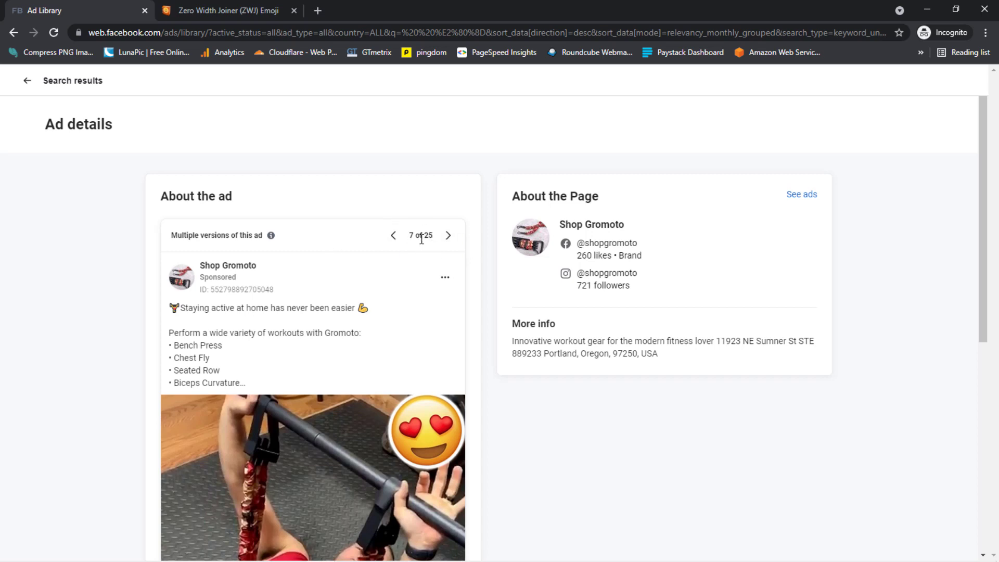
{"action": "left_click", "coordinate": [28, 80]}
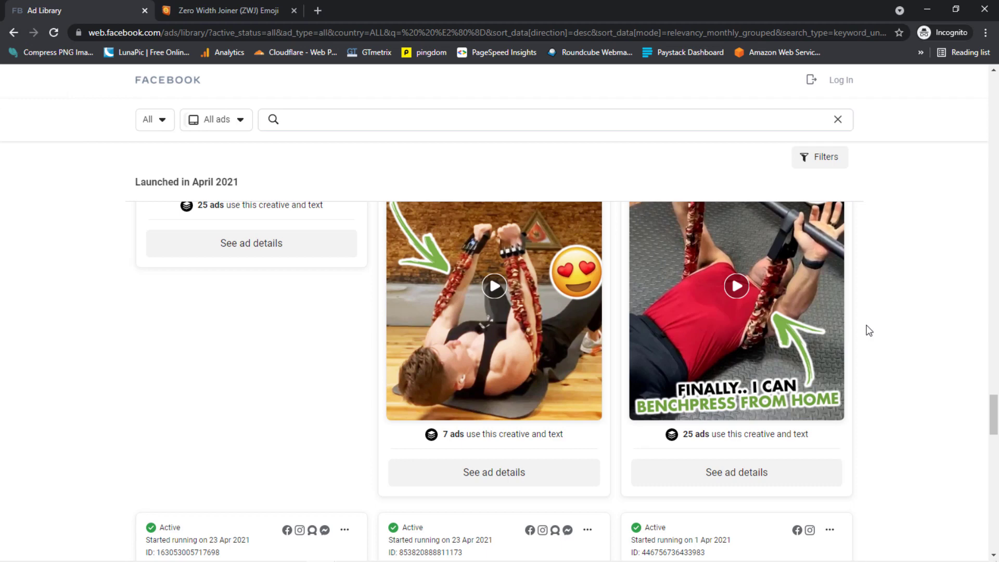
{"action": "scroll", "scroll_direction": "down", "scroll_amount": 3}
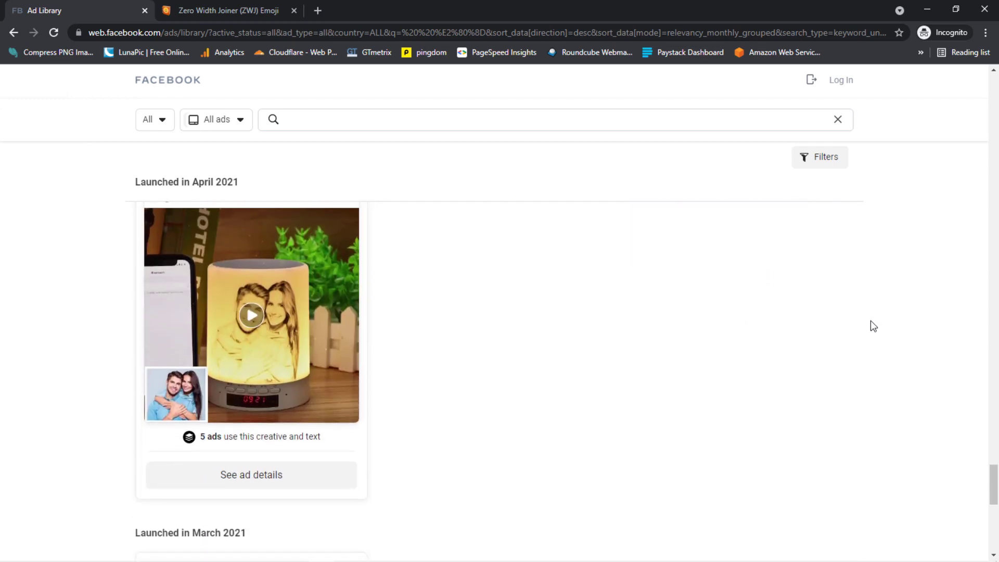
{"action": "scroll", "scroll_direction": "down", "scroll_amount": 3}
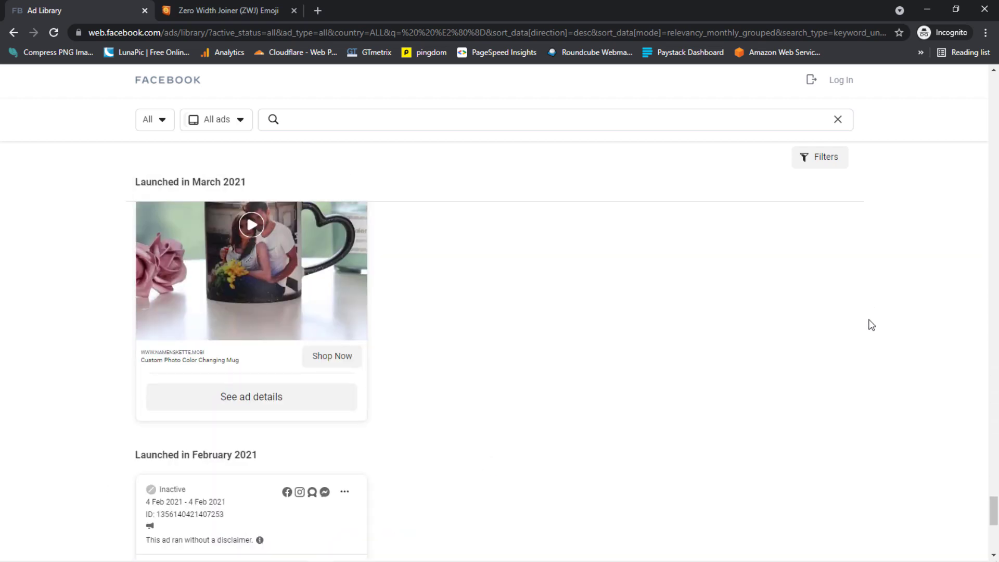
{"action": "scroll", "scroll_direction": "down", "scroll_amount": 3}
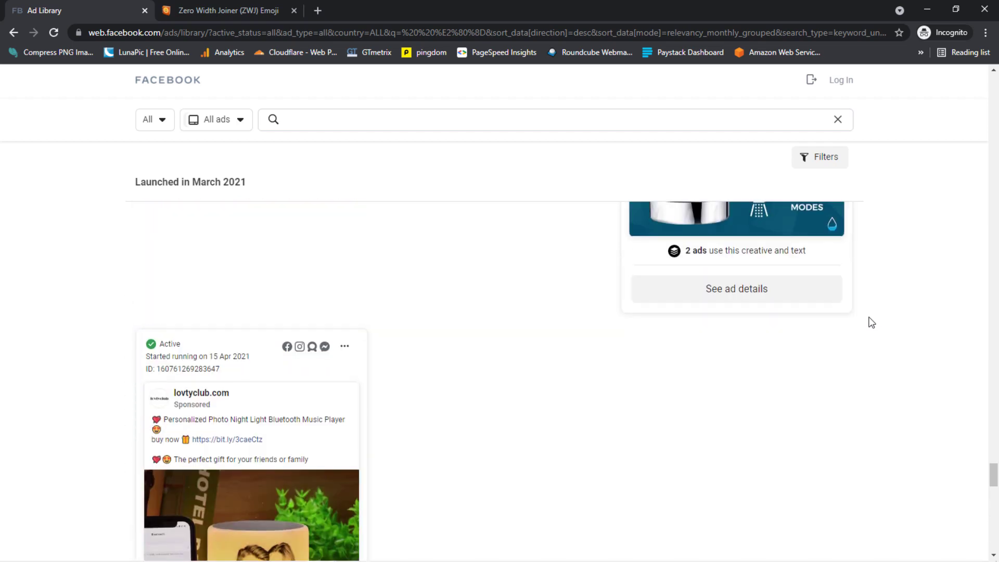
{"action": "scroll", "scroll_direction": "down", "scroll_amount": 3}
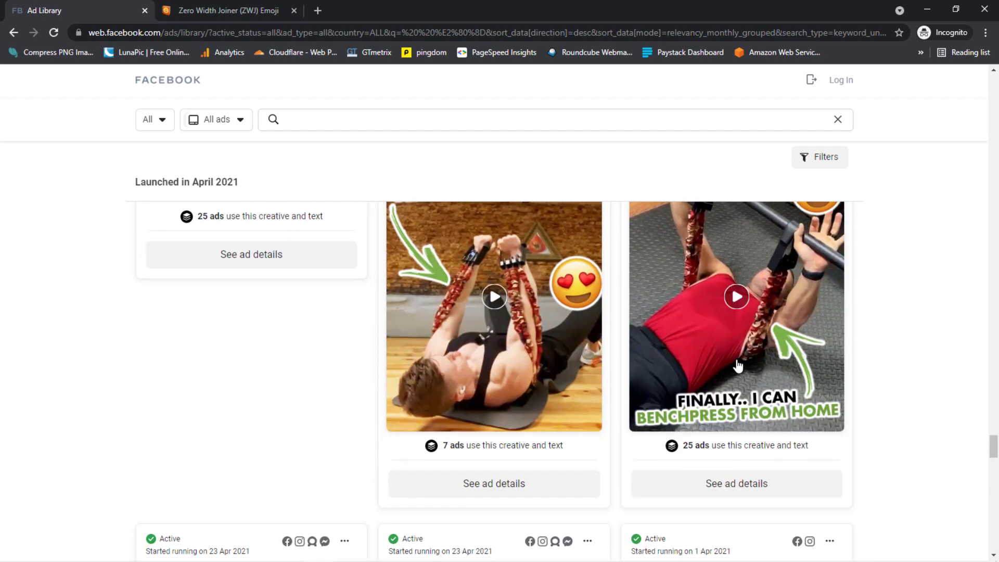
{"action": "left_click", "coordinate": [736, 296]}
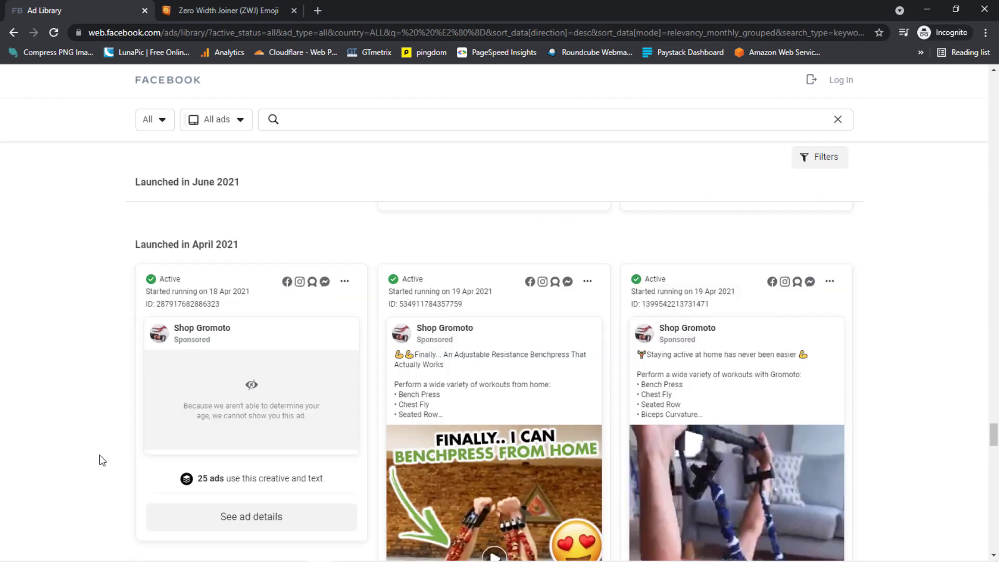
{"action": "mouse_move", "coordinate": [263, 478]}
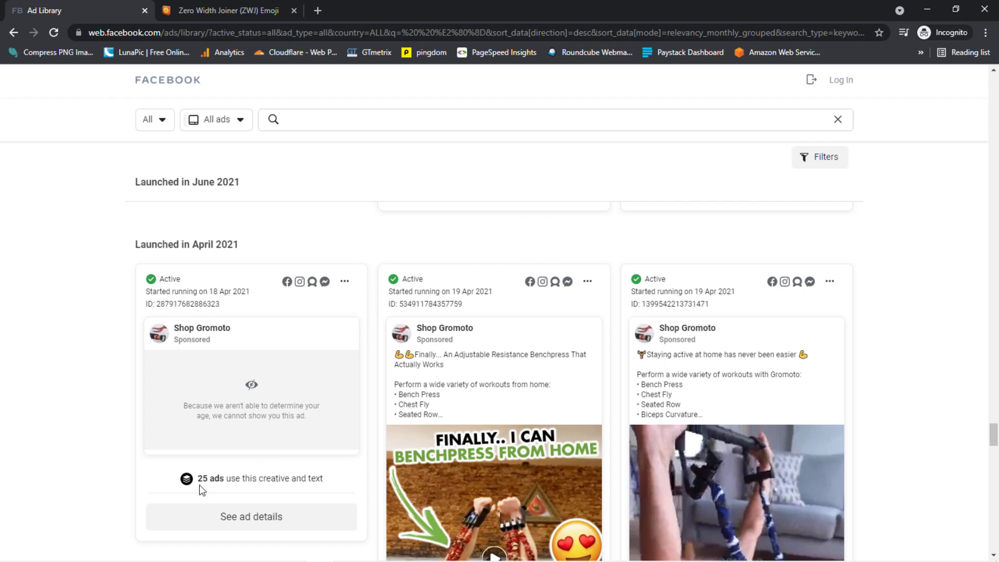
{"action": "mouse_move", "coordinate": [227, 476]}
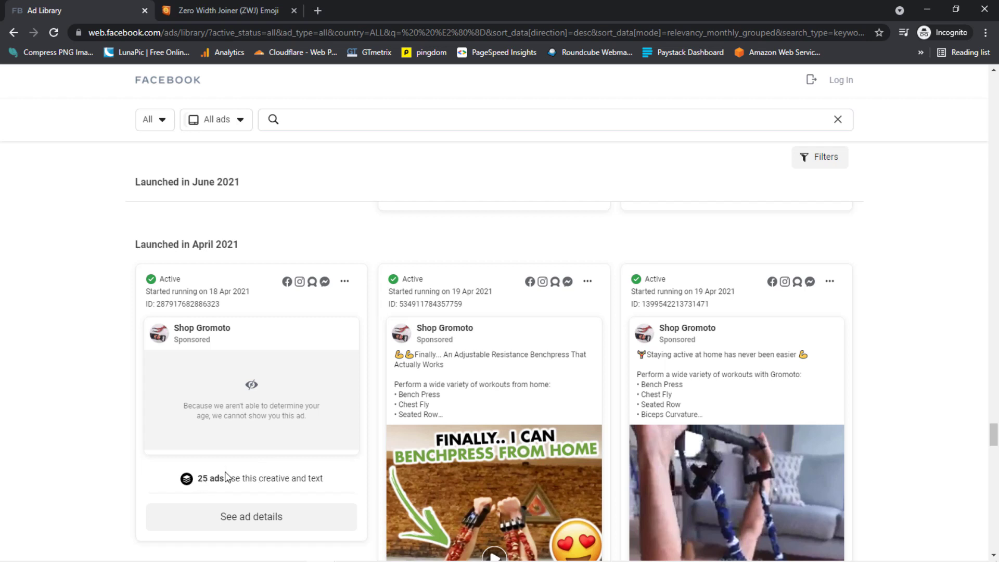
{"action": "mouse_move", "coordinate": [216, 446]}
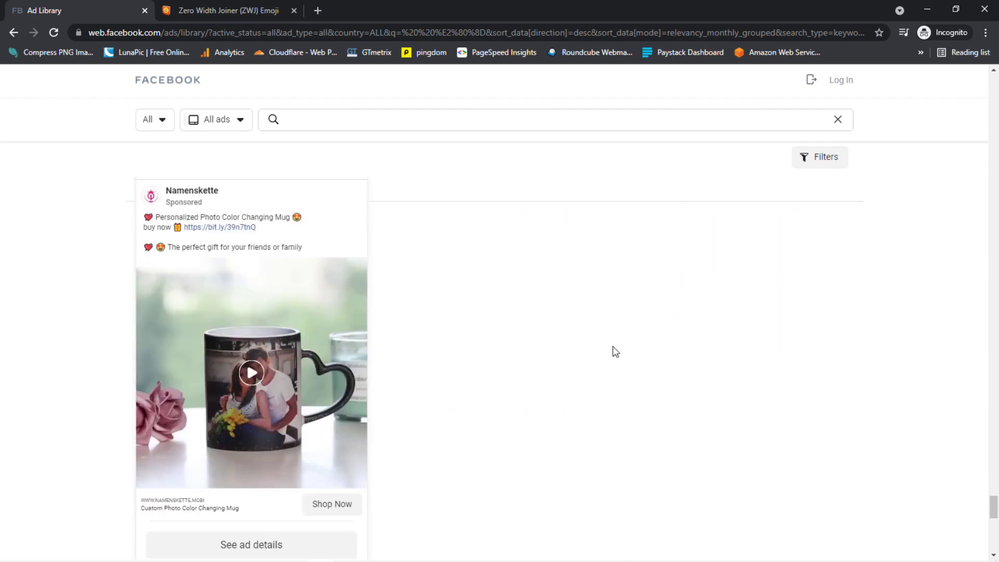
{"action": "scroll", "scroll_direction": "down", "scroll_amount": 3}
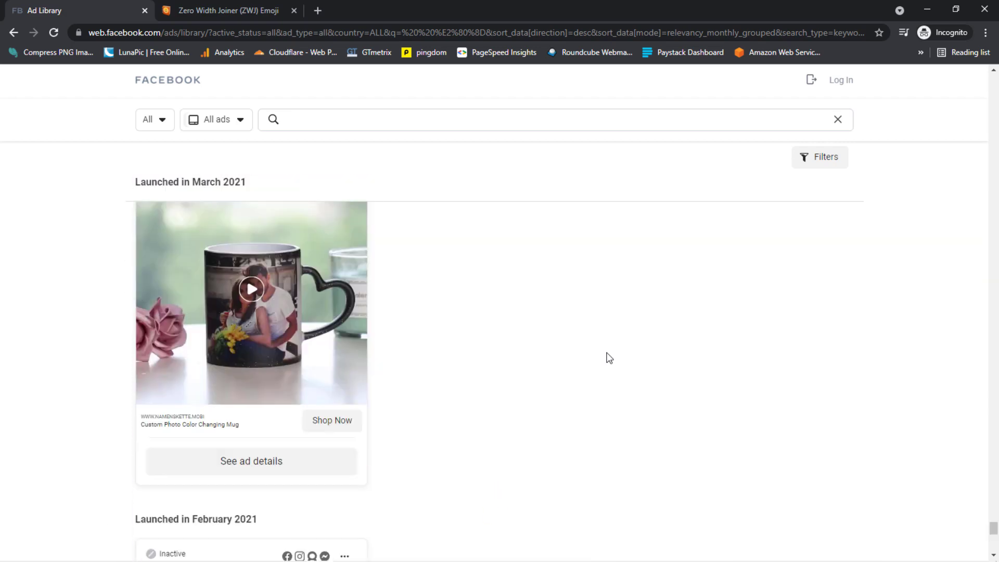
{"action": "scroll", "scroll_direction": "down", "scroll_amount": 3}
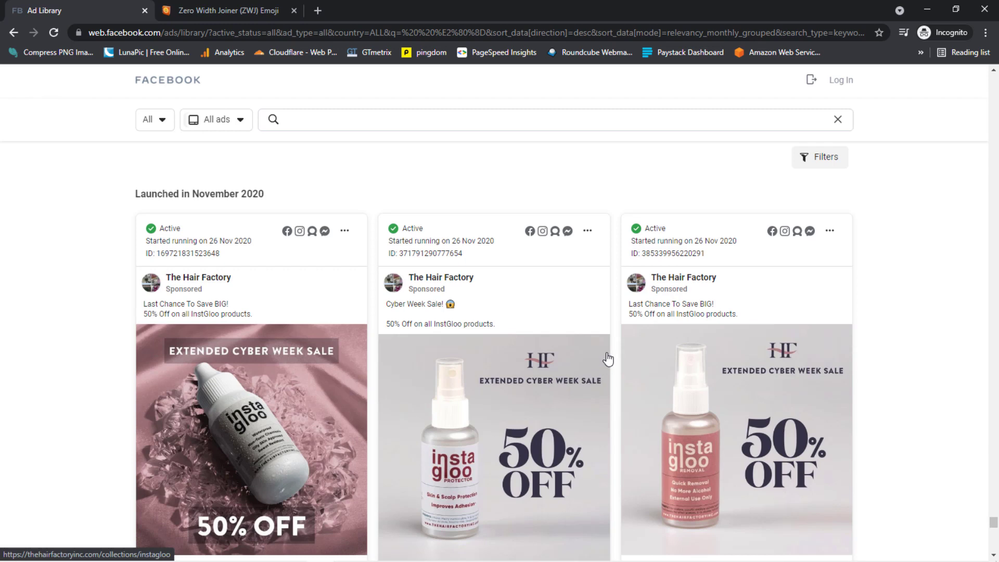
{"action": "scroll", "scroll_direction": "down", "scroll_amount": 3}
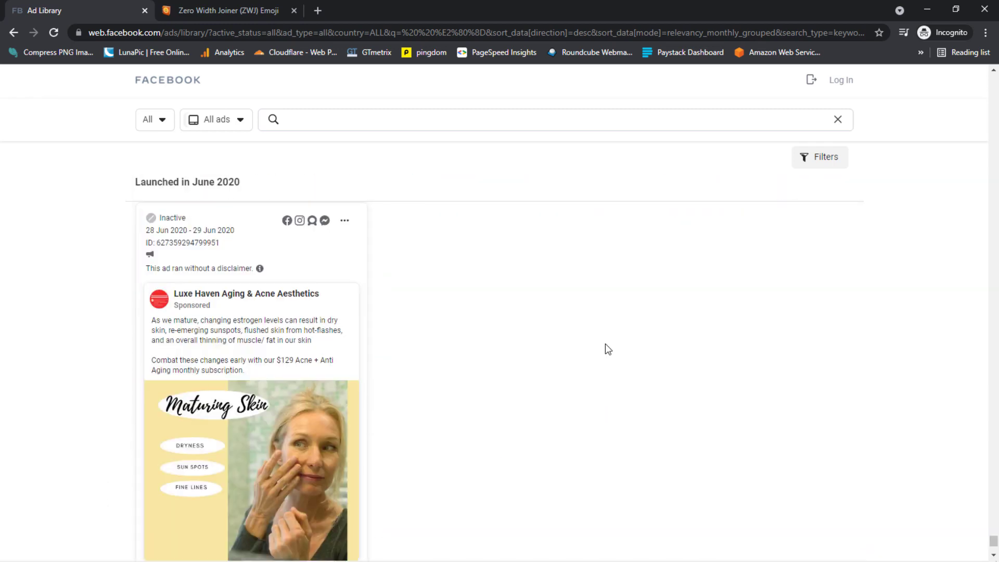
{"action": "scroll", "scroll_direction": "down", "scroll_amount": 3}
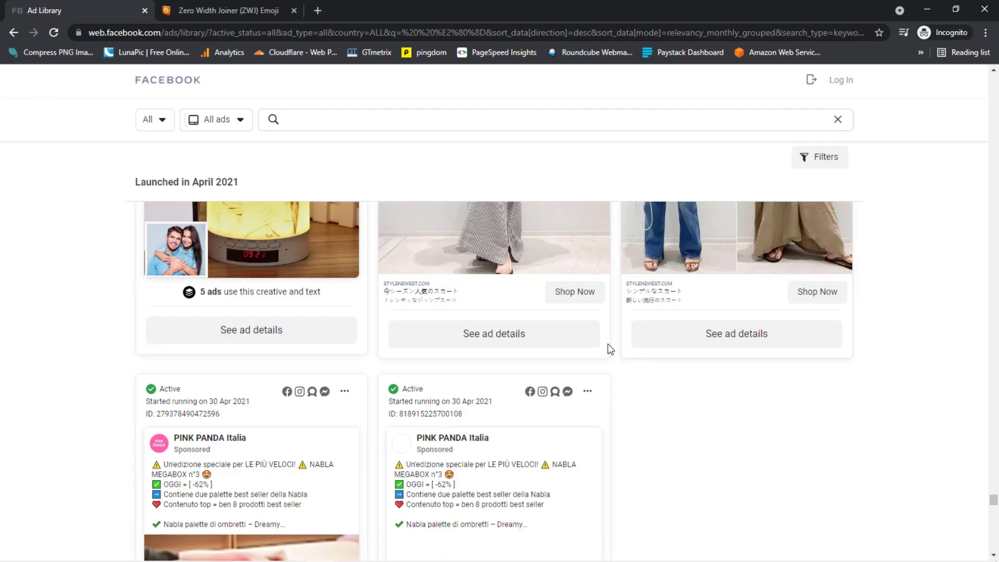
{"action": "scroll", "scroll_direction": "down", "scroll_amount": 3}
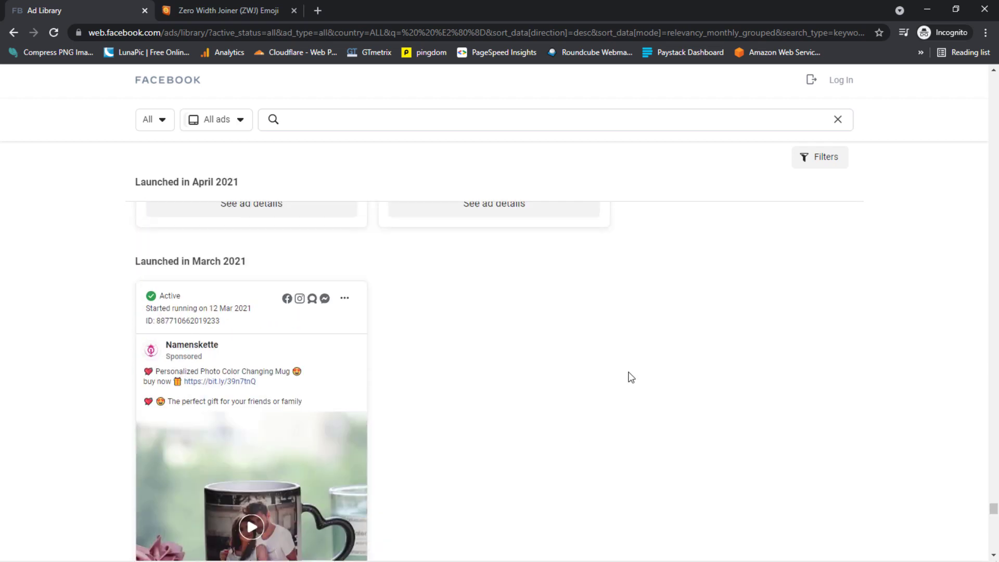
{"action": "mouse_move", "coordinate": [409, 373]}
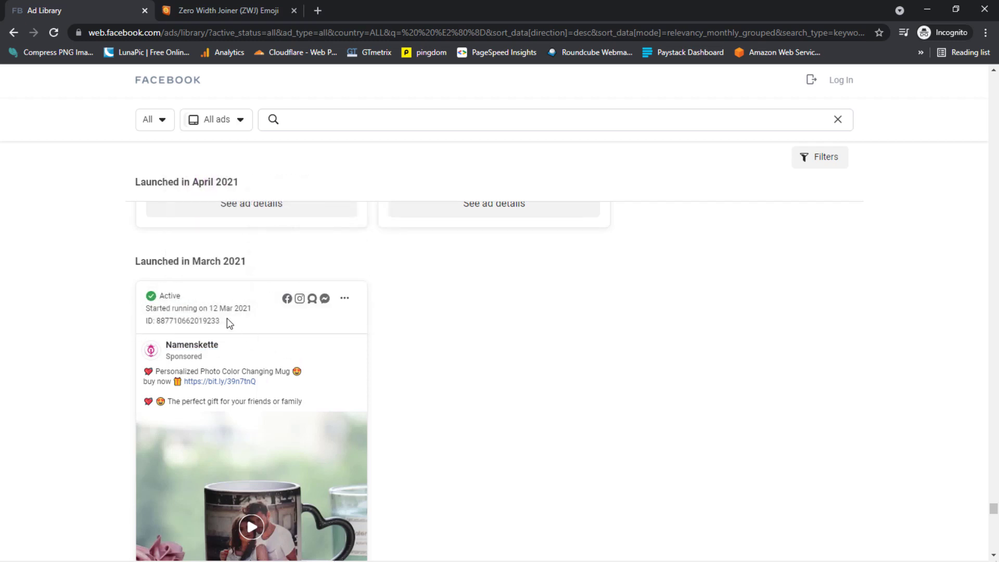
{"action": "mouse_move", "coordinate": [227, 313]}
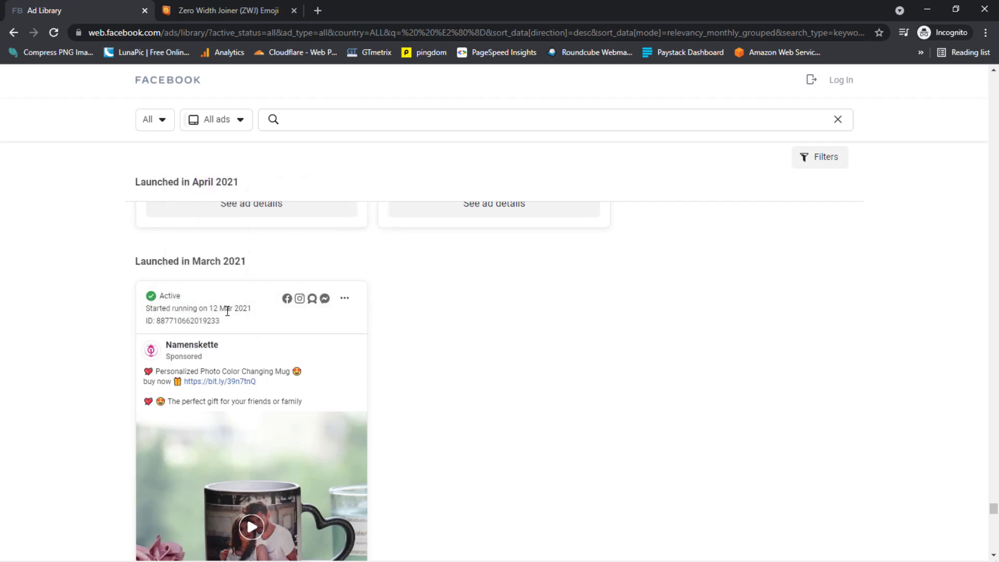
{"action": "mouse_move", "coordinate": [230, 319]}
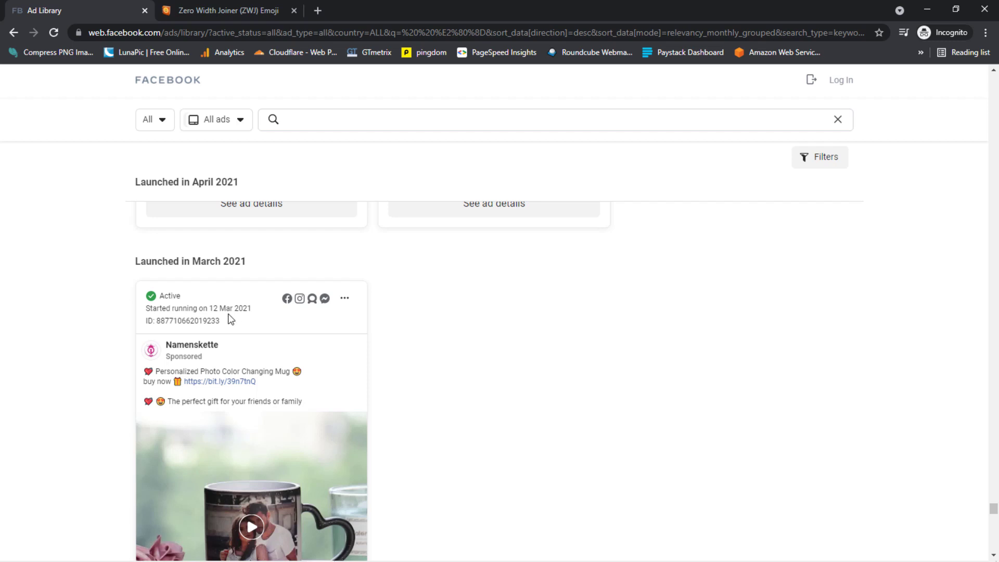
{"action": "mouse_move", "coordinate": [231, 322]}
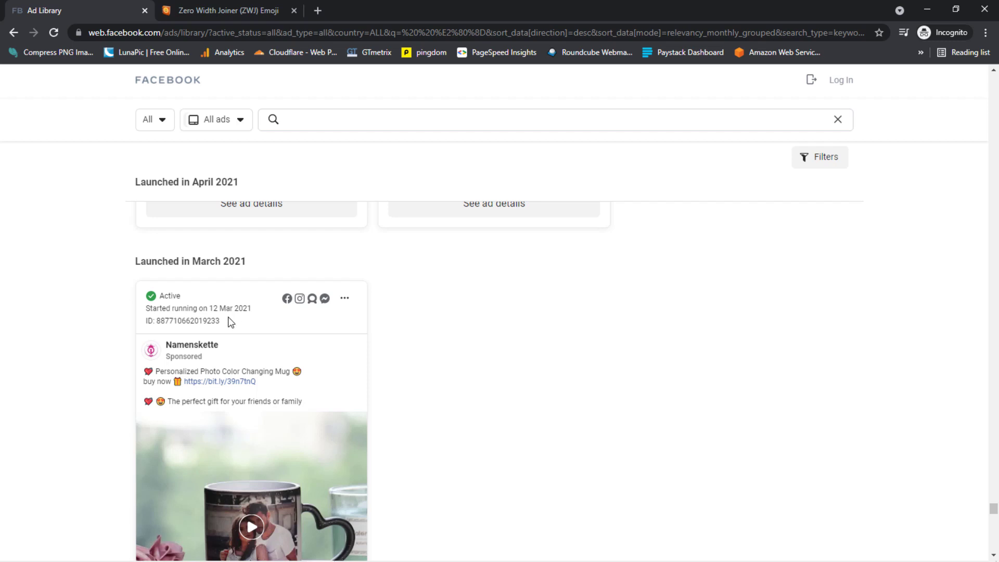
{"action": "mouse_move", "coordinate": [230, 322]}
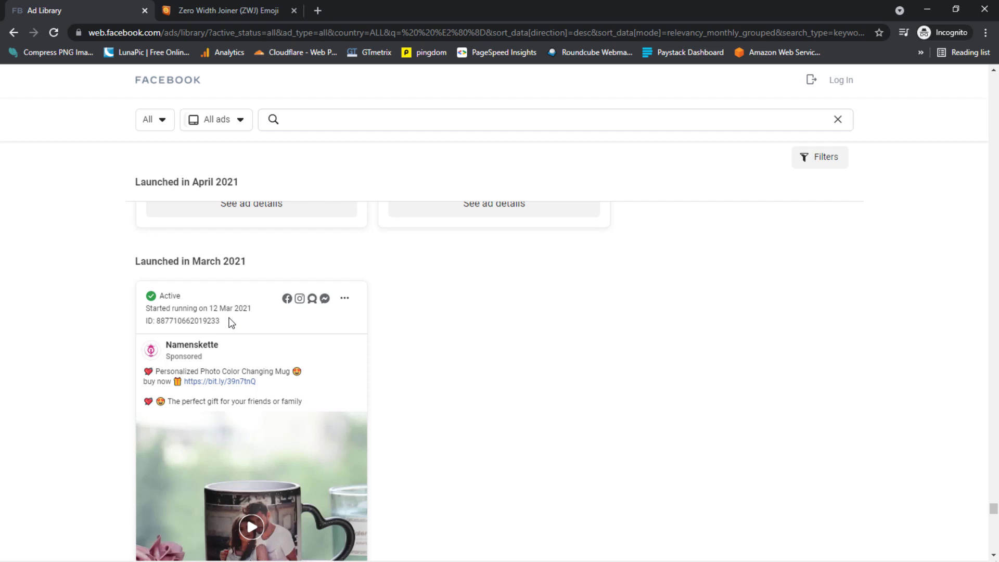
{"action": "mouse_move", "coordinate": [231, 325]}
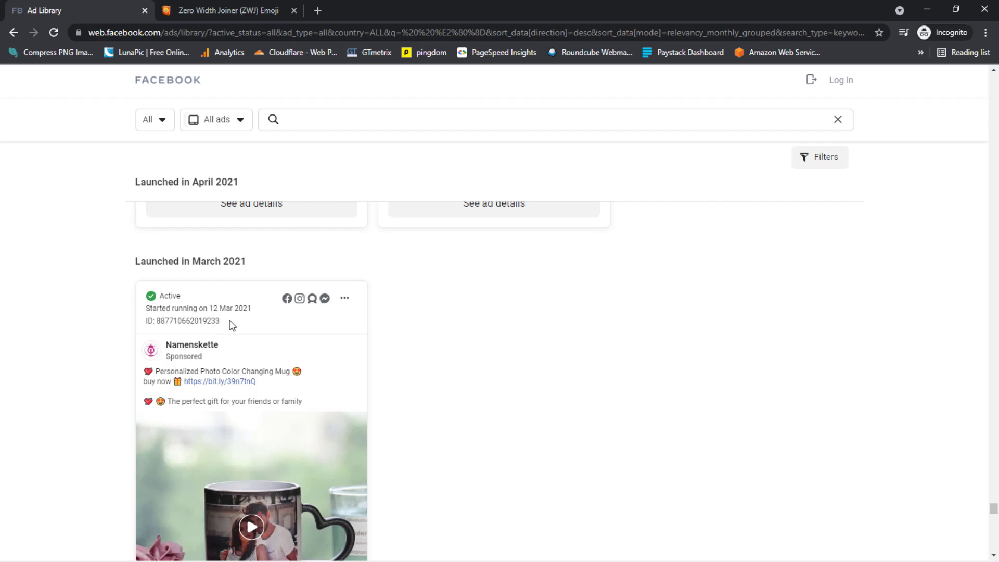
{"action": "scroll", "scroll_direction": "down", "scroll_amount": 3}
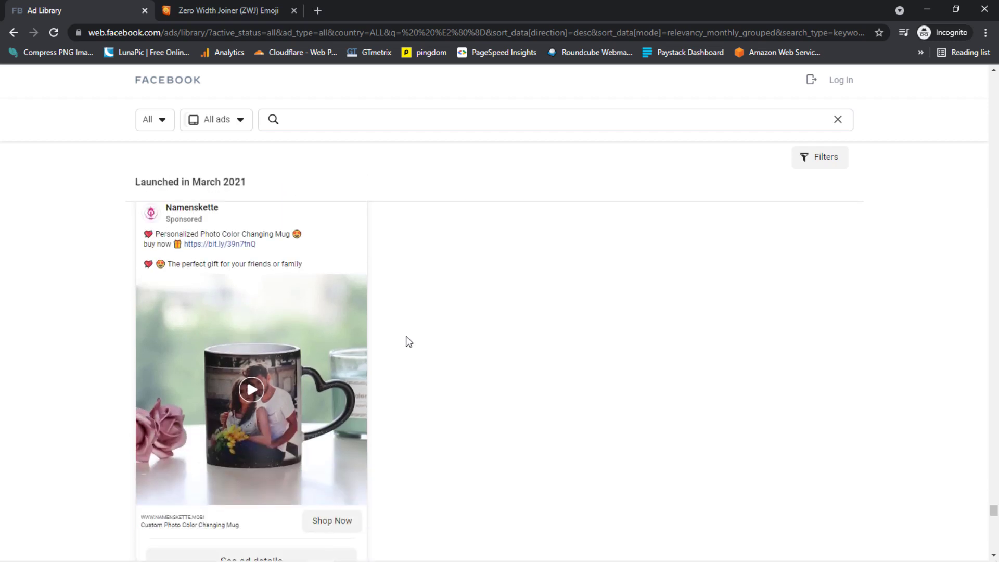
{"action": "mouse_move", "coordinate": [401, 347]}
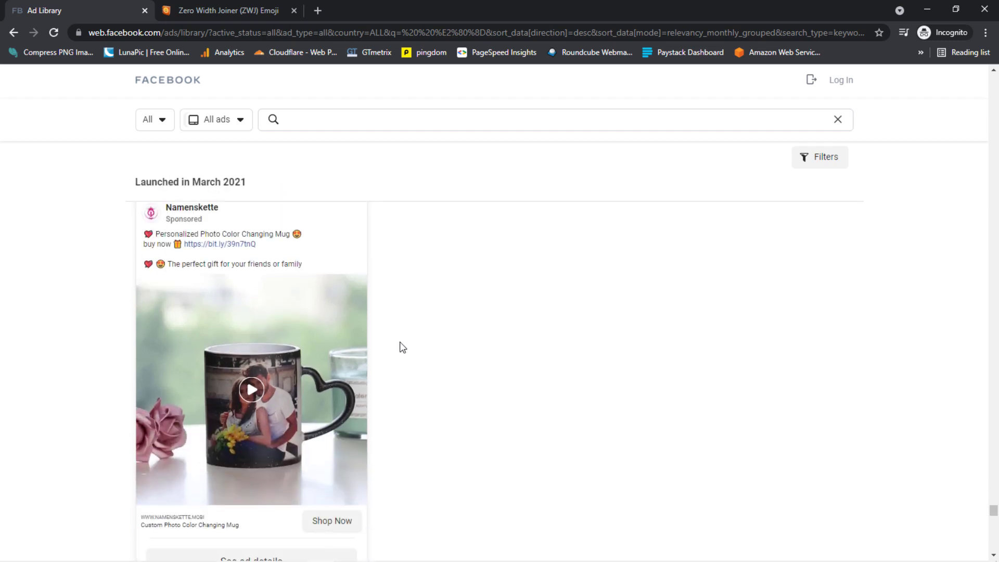
{"action": "mouse_move", "coordinate": [269, 401]}
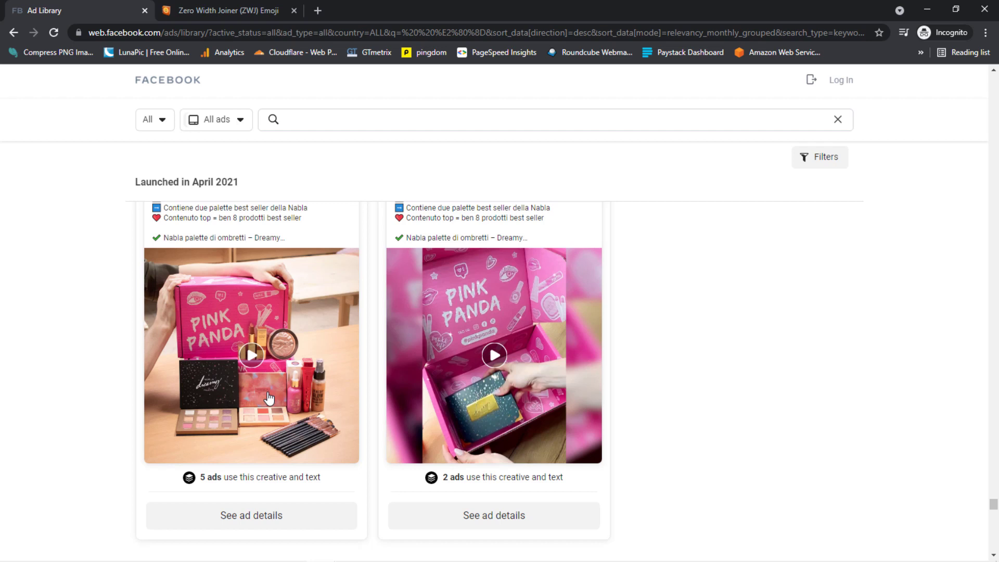
{"action": "mouse_move", "coordinate": [417, 375]}
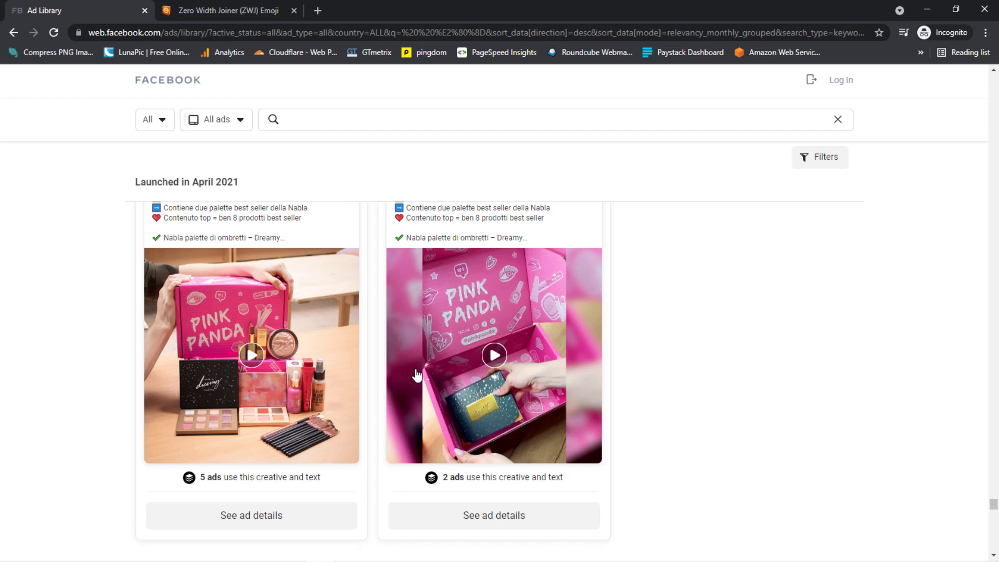
{"action": "mouse_move", "coordinate": [494, 362]}
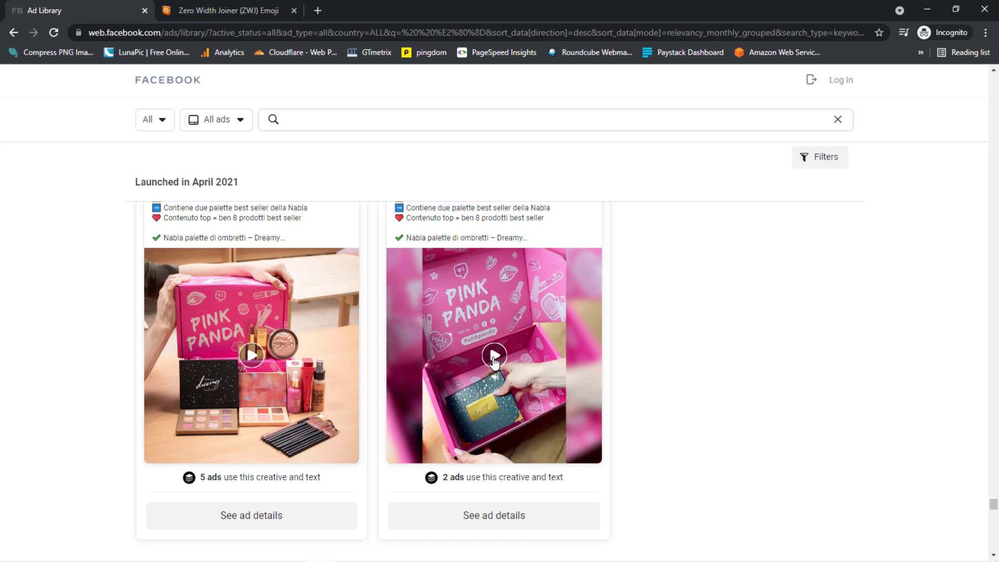
{"action": "mouse_move", "coordinate": [444, 406]}
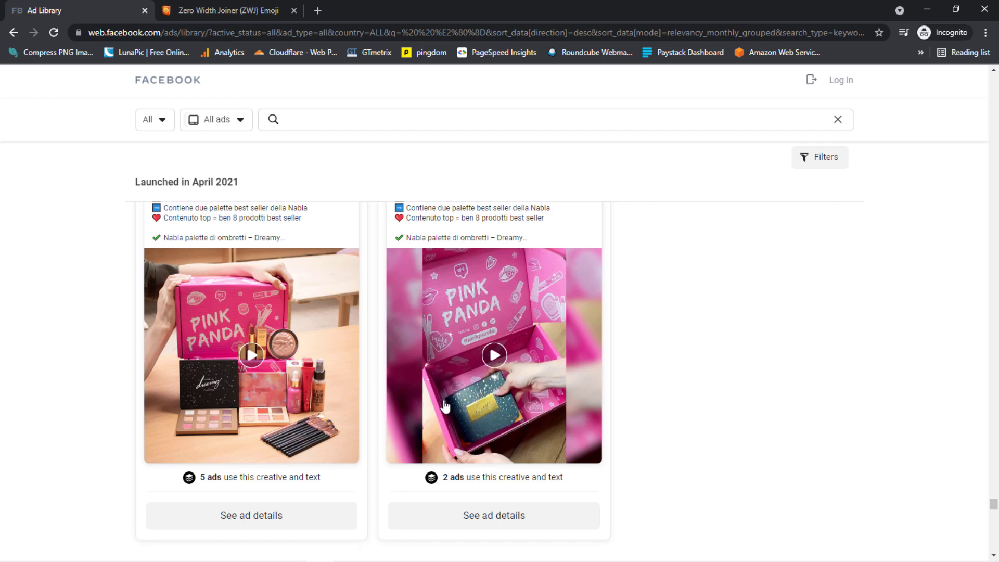
{"action": "mouse_move", "coordinate": [496, 344]}
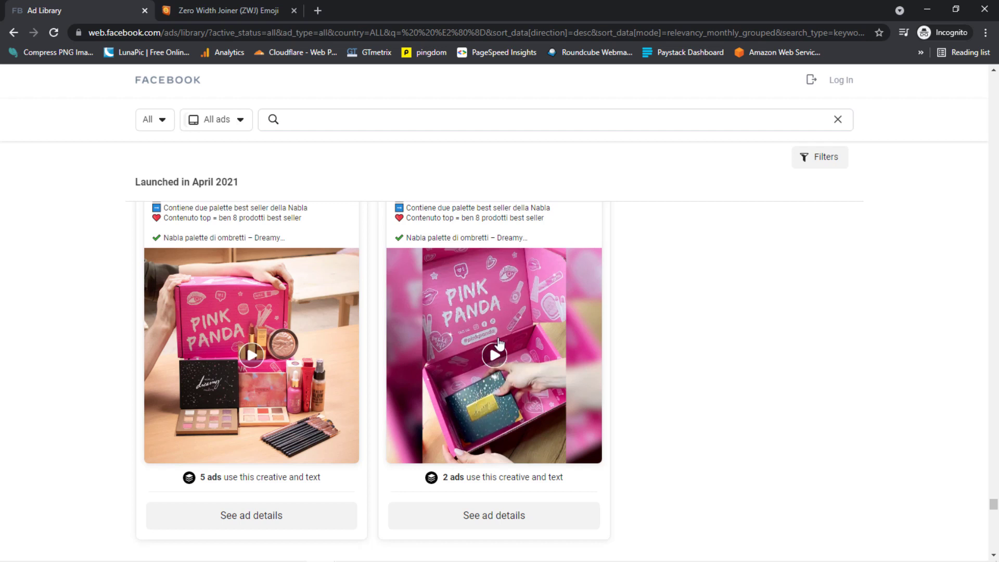
{"action": "mouse_move", "coordinate": [513, 384]}
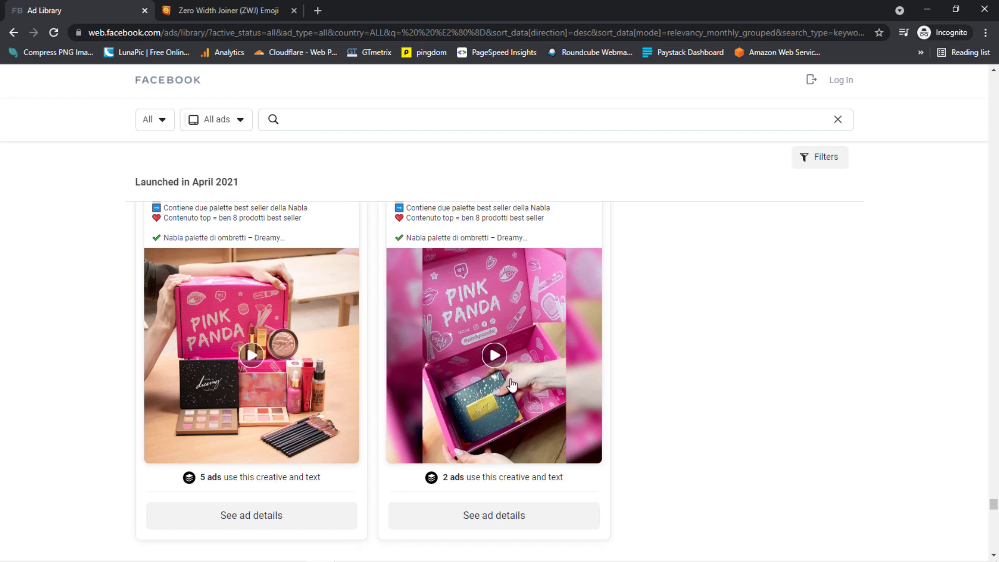